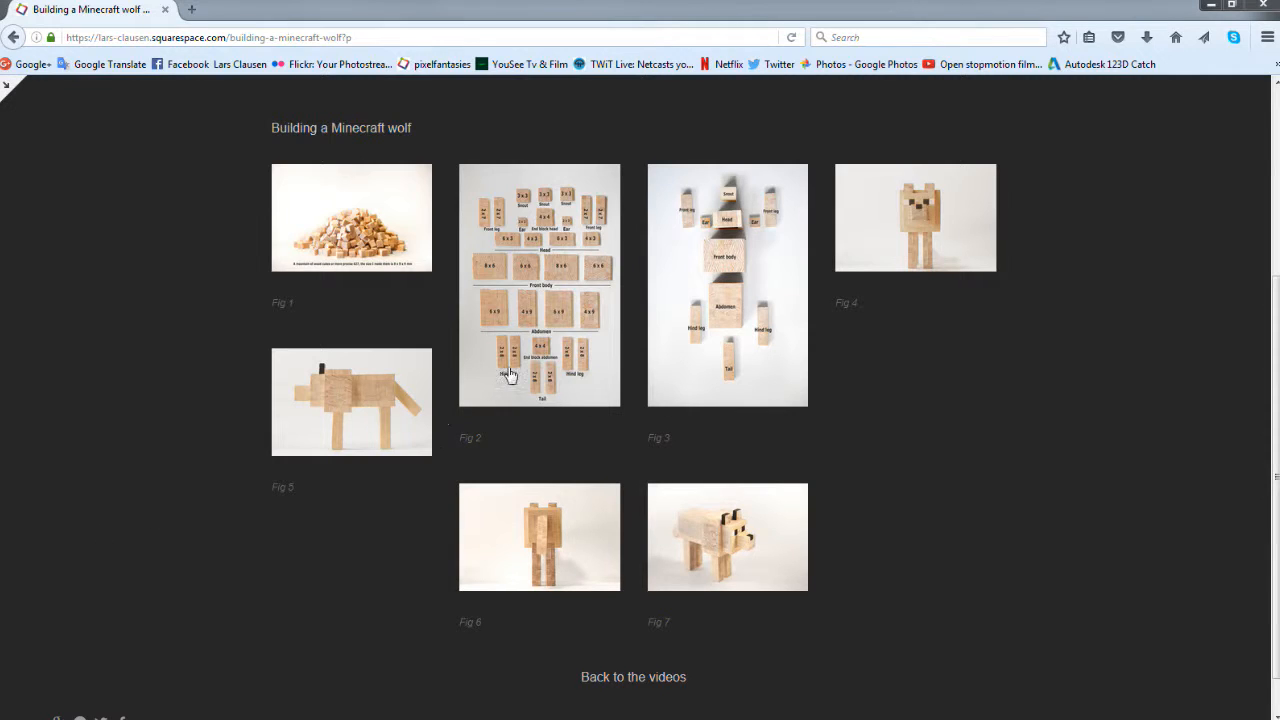
{"action": "mouse_move", "coordinate": [544, 340]}
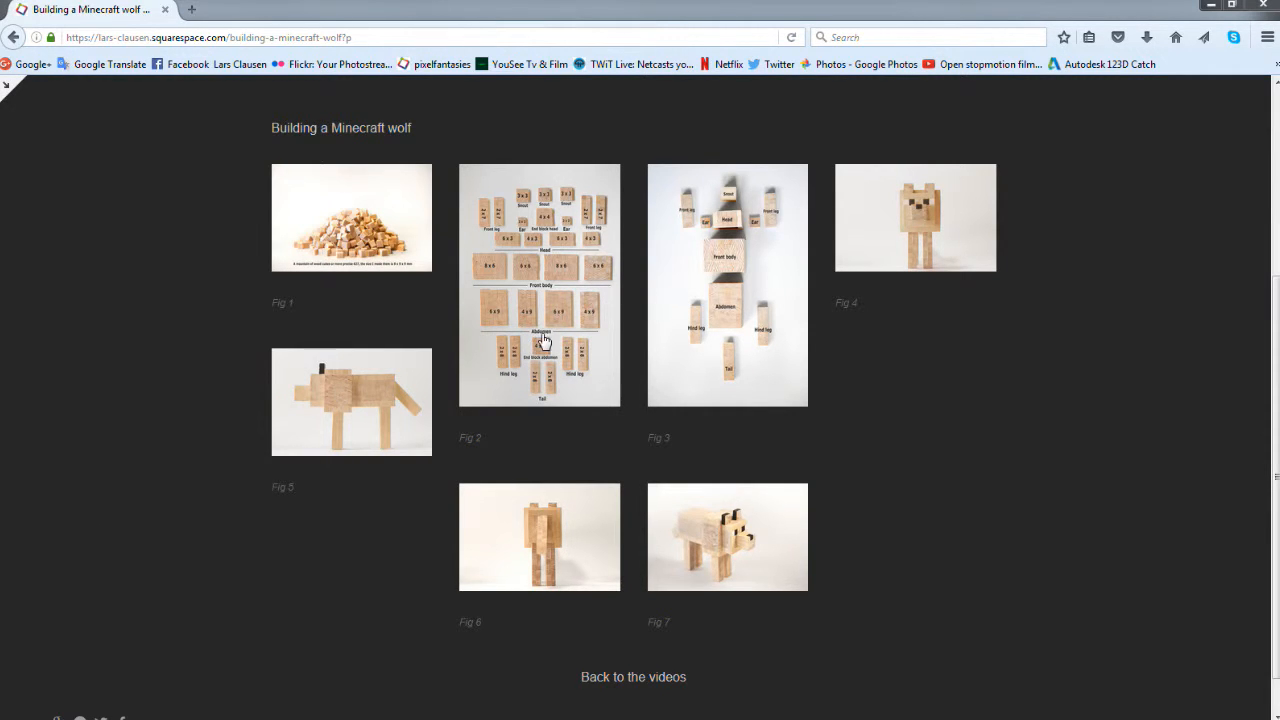
- View the Fig 2 block parts diagram enlarged, then return to the gallery
{"action": "left_click", "coordinate": [540, 284]}
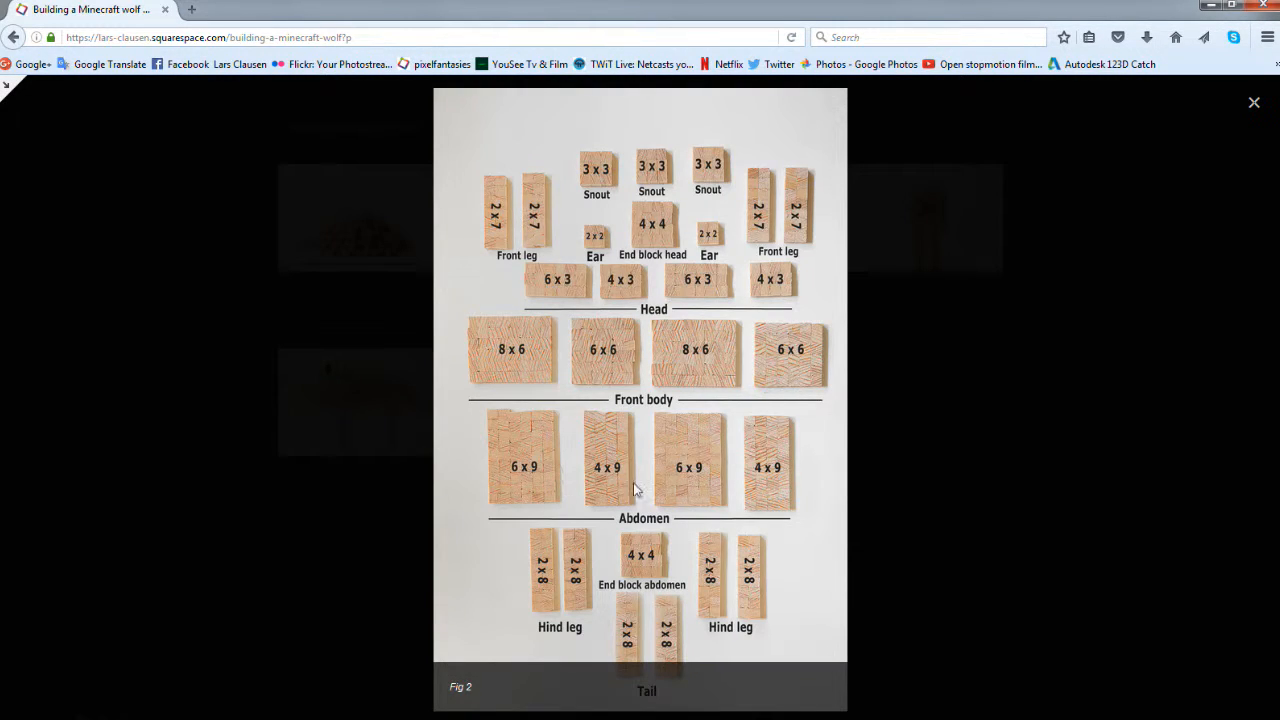
{"action": "mouse_move", "coordinate": [616, 384]}
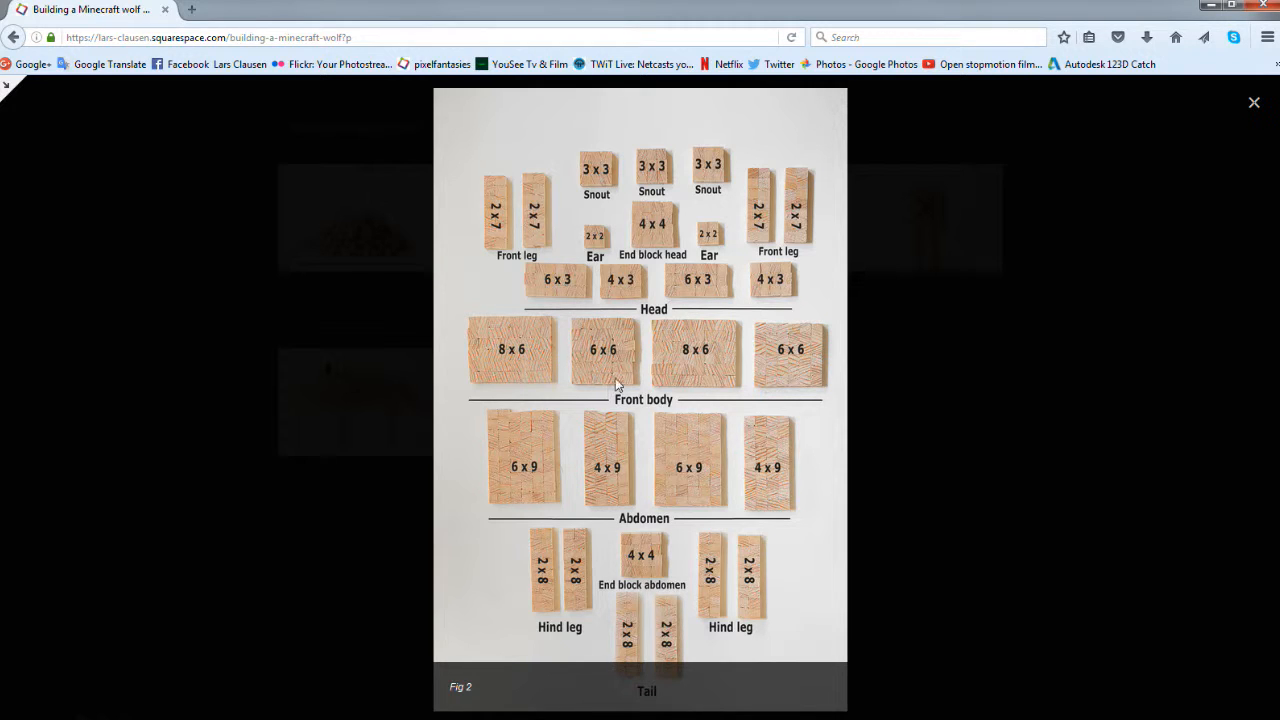
{"action": "mouse_move", "coordinate": [652, 242]}
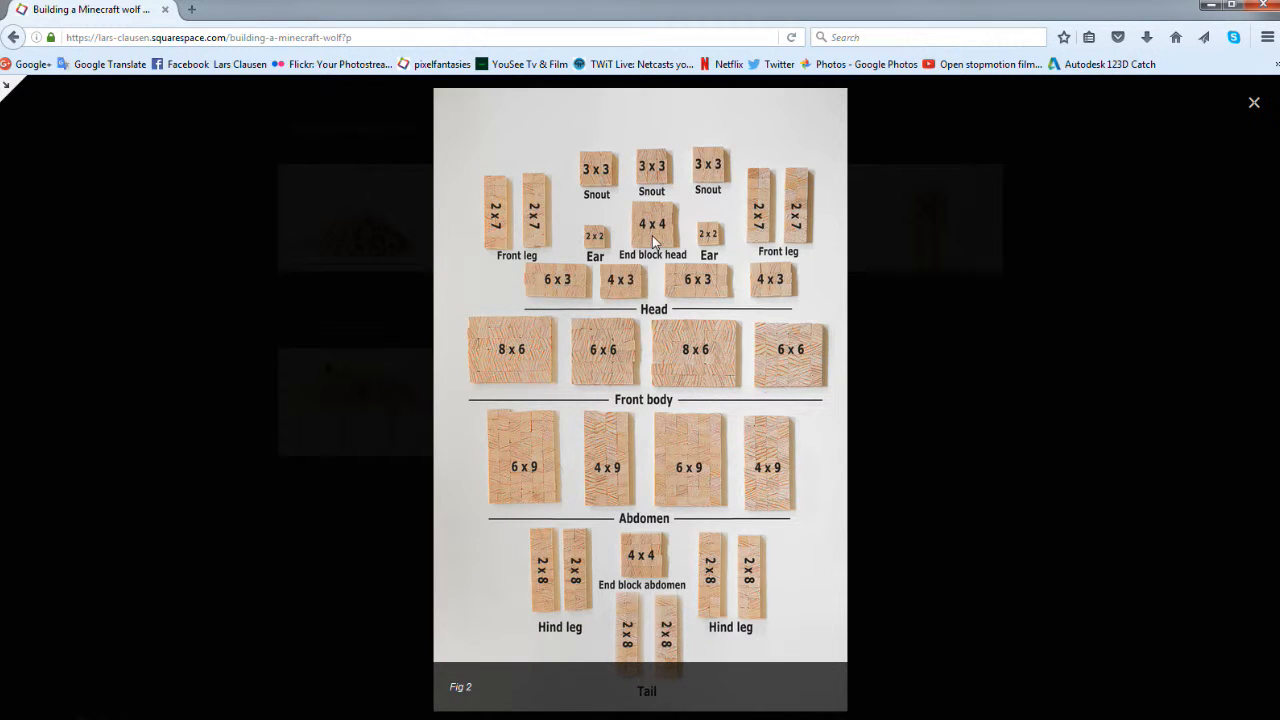
{"action": "mouse_move", "coordinate": [652, 290]}
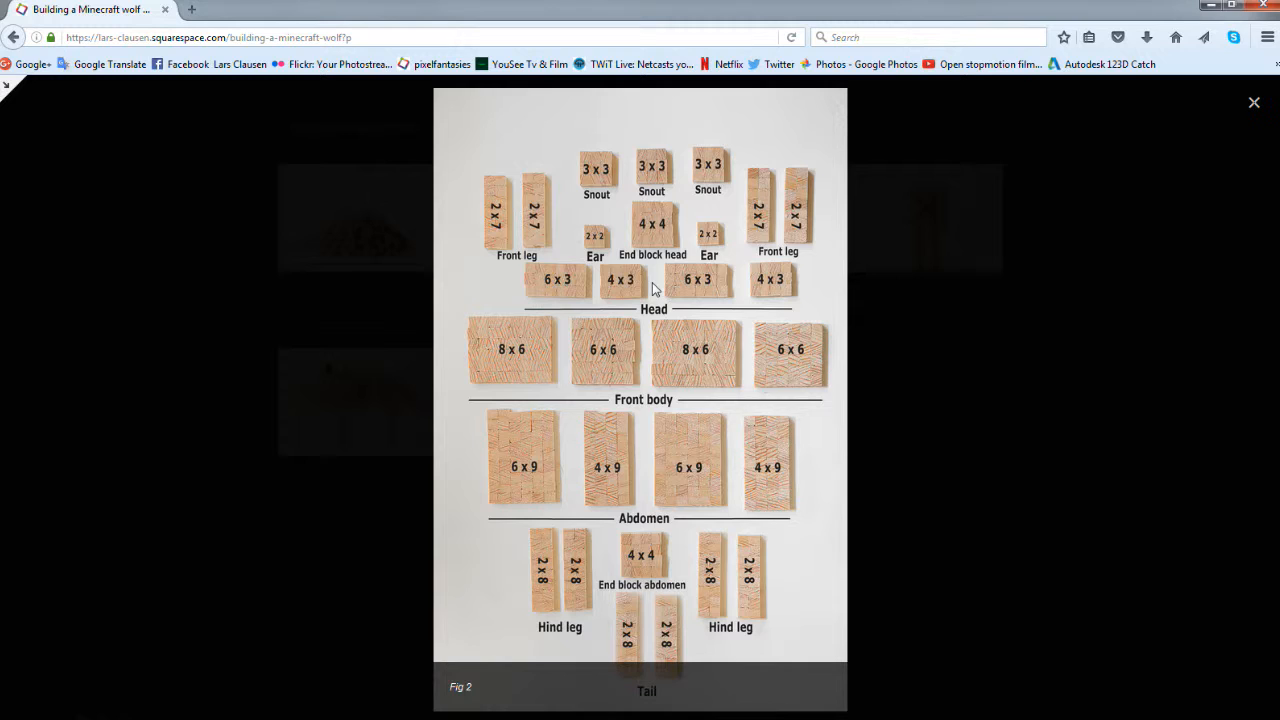
{"action": "mouse_move", "coordinate": [704, 480]}
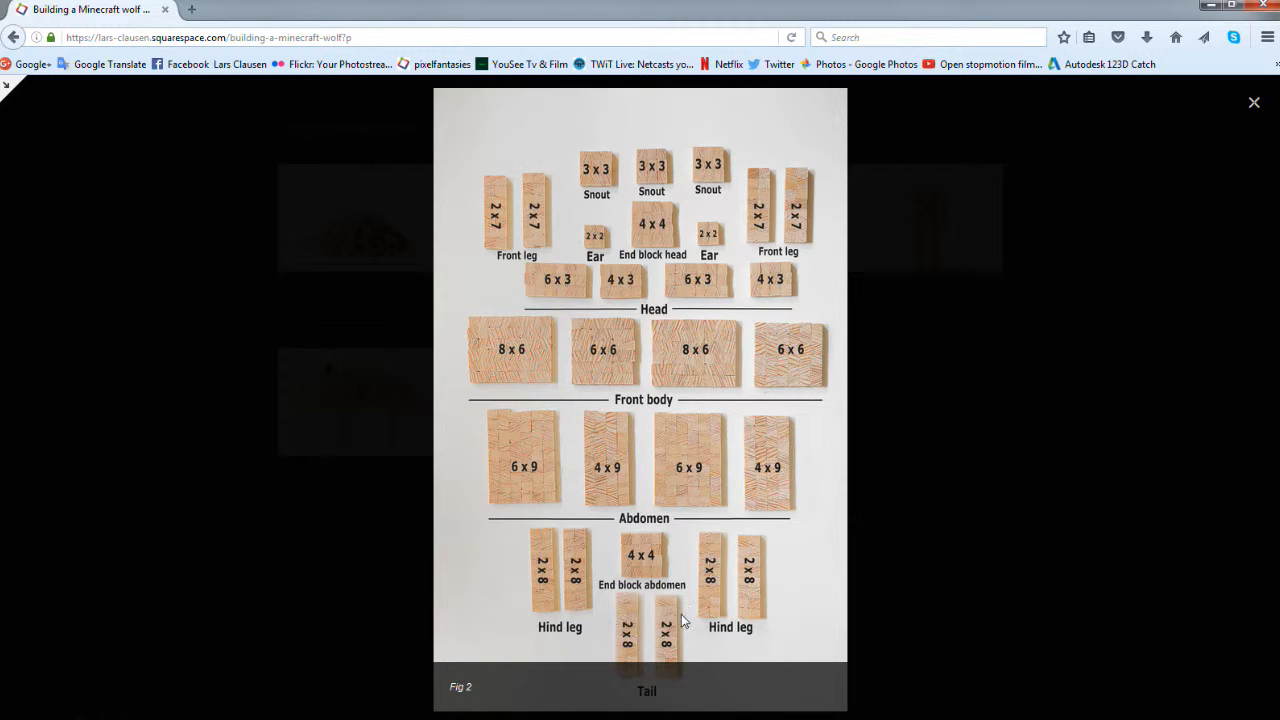
{"action": "mouse_move", "coordinate": [644, 568]}
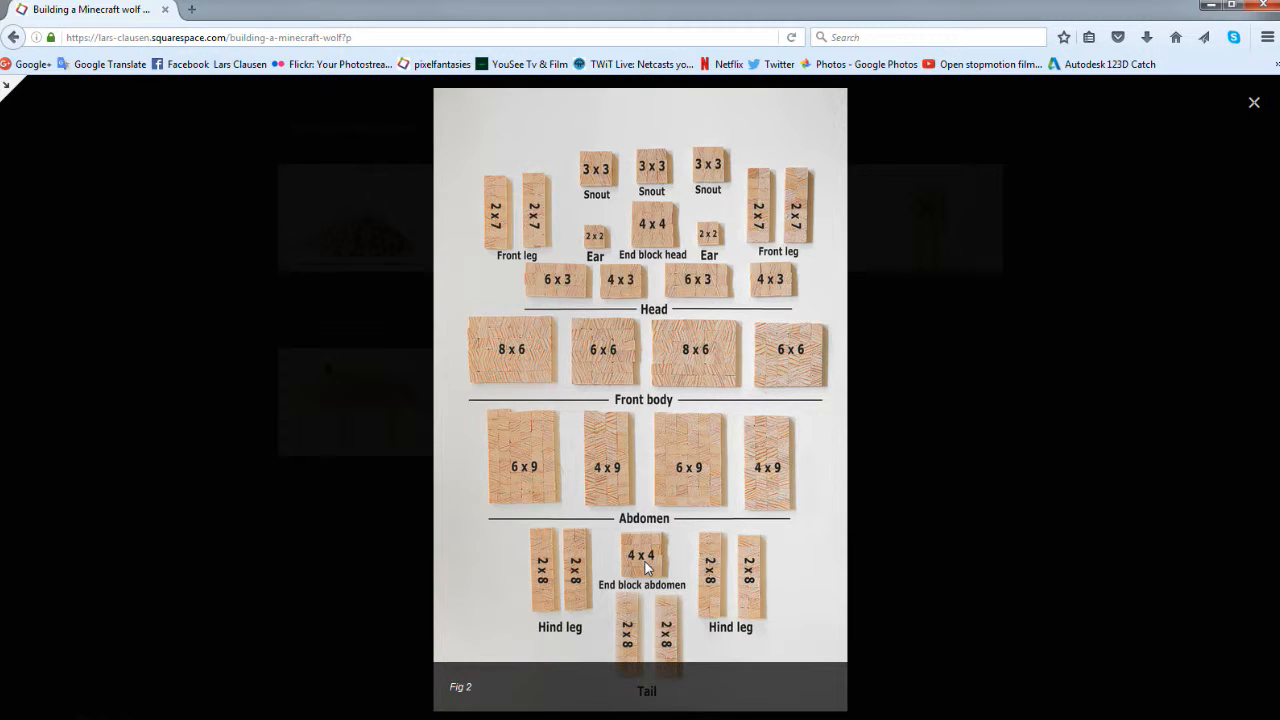
{"action": "mouse_move", "coordinate": [552, 580]}
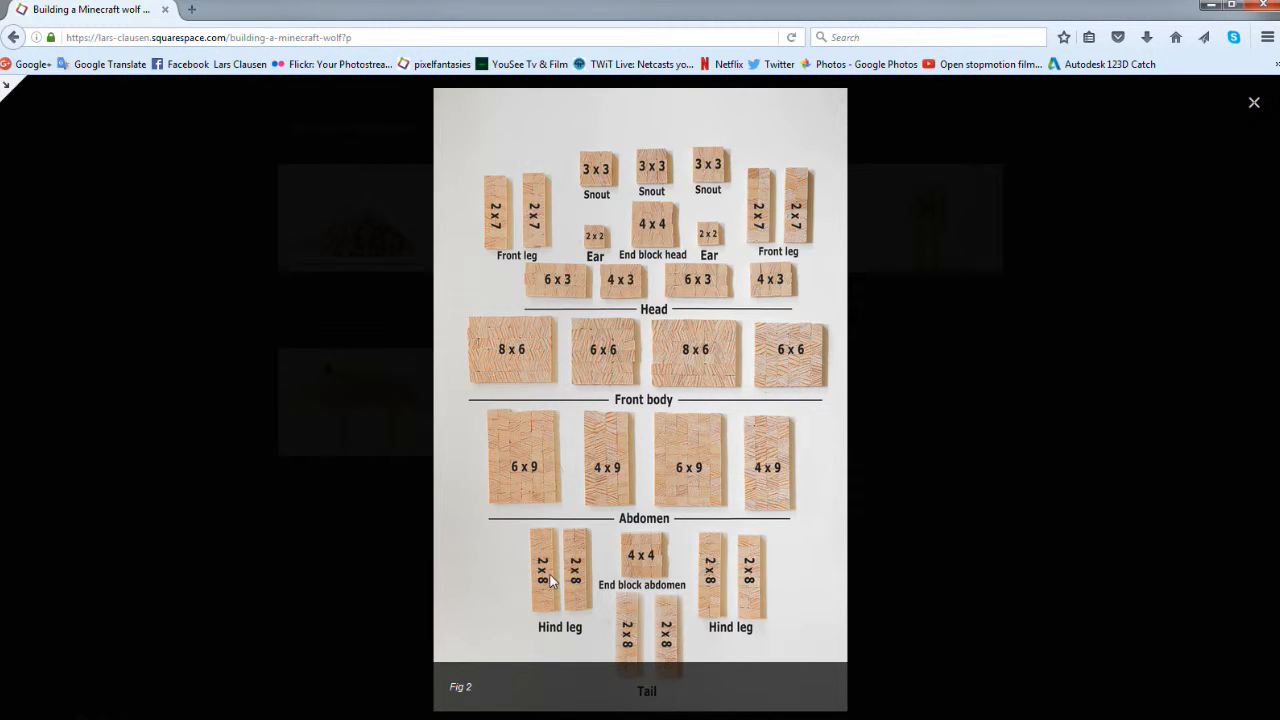
{"action": "mouse_move", "coordinate": [764, 588]}
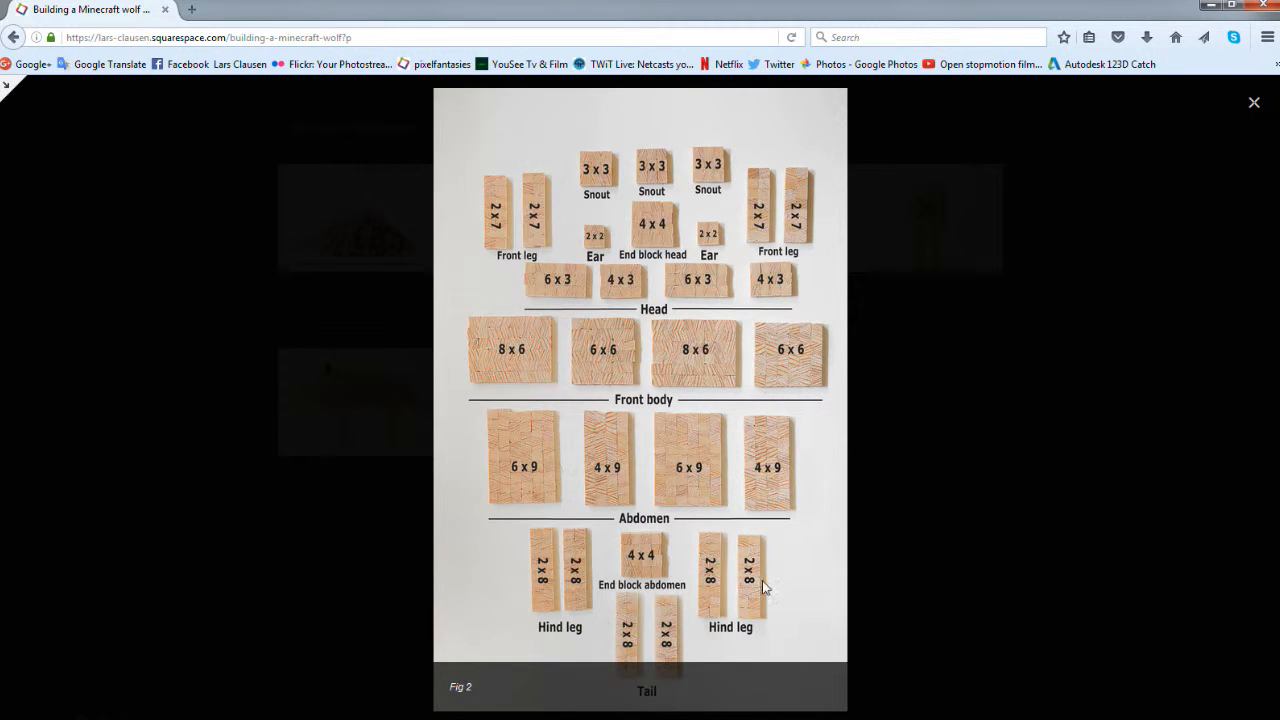
{"action": "mouse_move", "coordinate": [758, 582]}
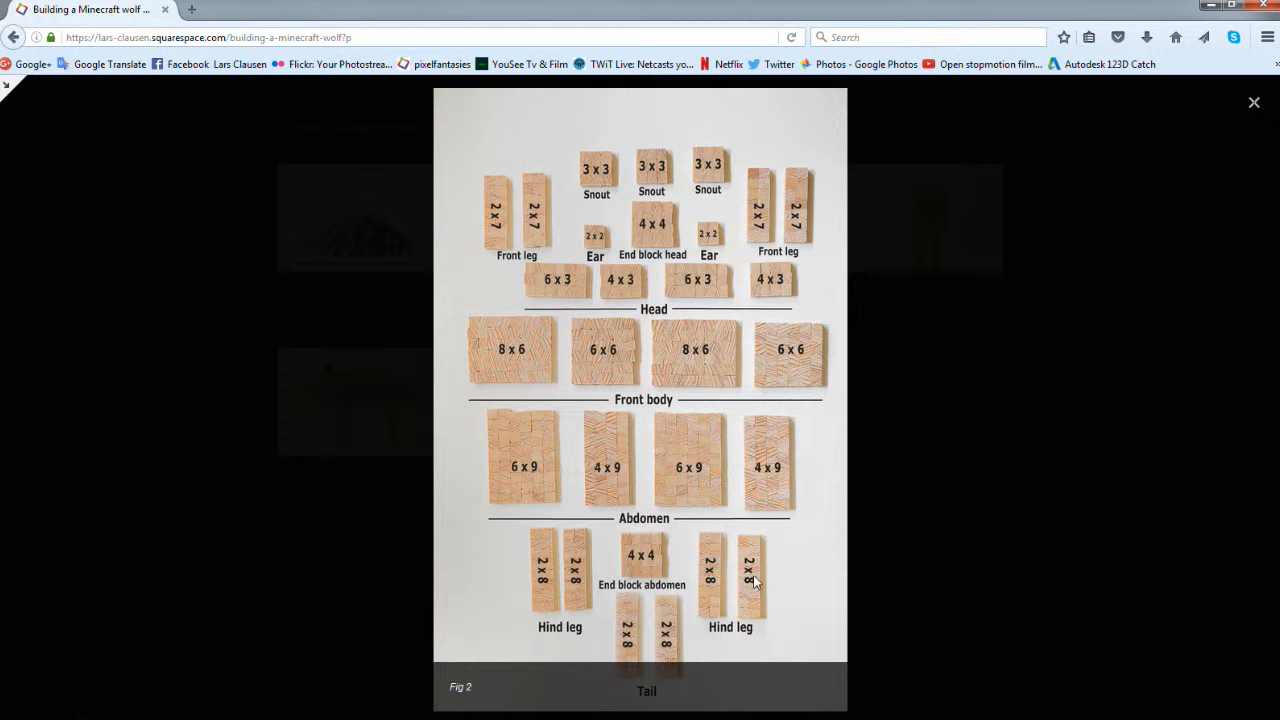
{"action": "mouse_move", "coordinate": [740, 624]}
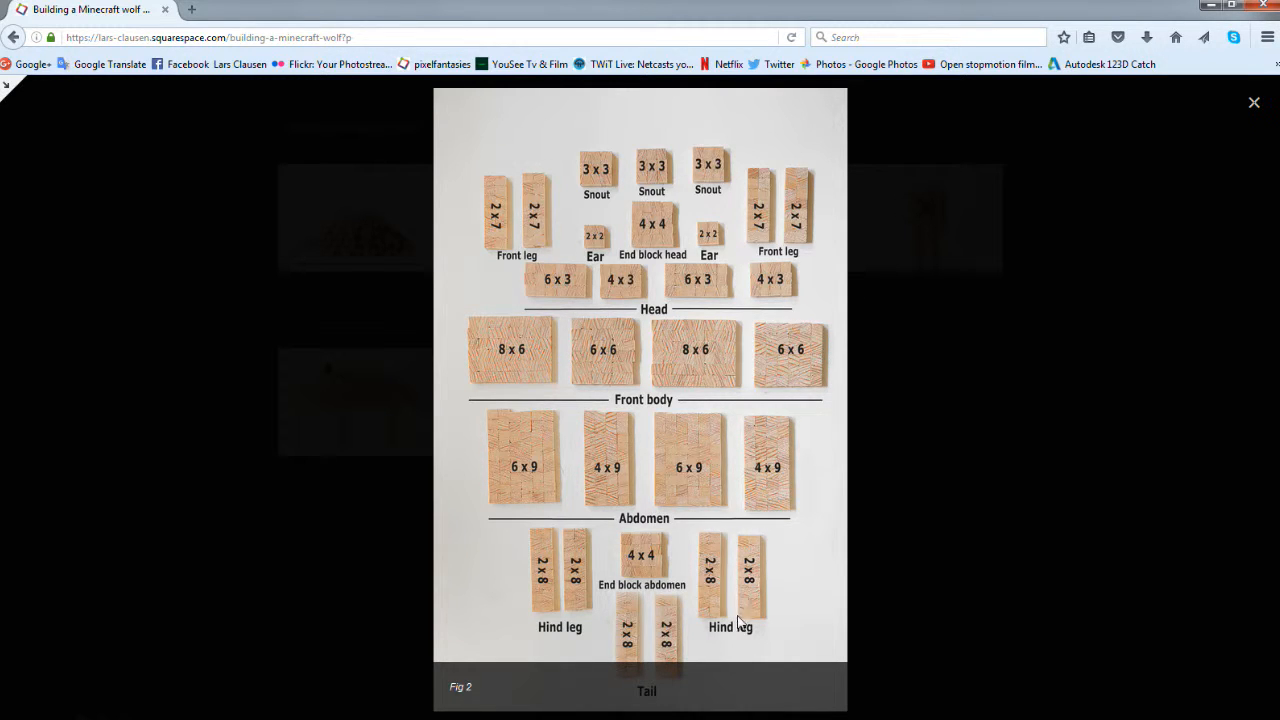
{"action": "mouse_move", "coordinate": [758, 570]}
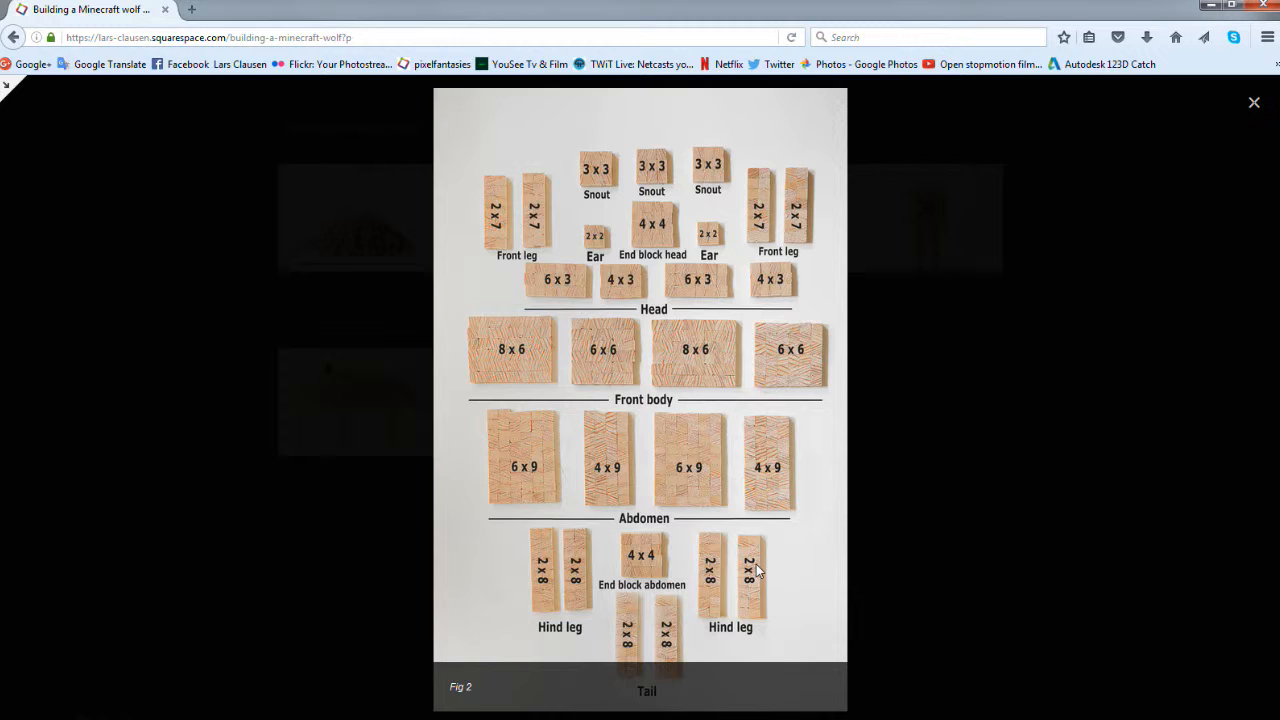
{"action": "mouse_move", "coordinate": [676, 656]}
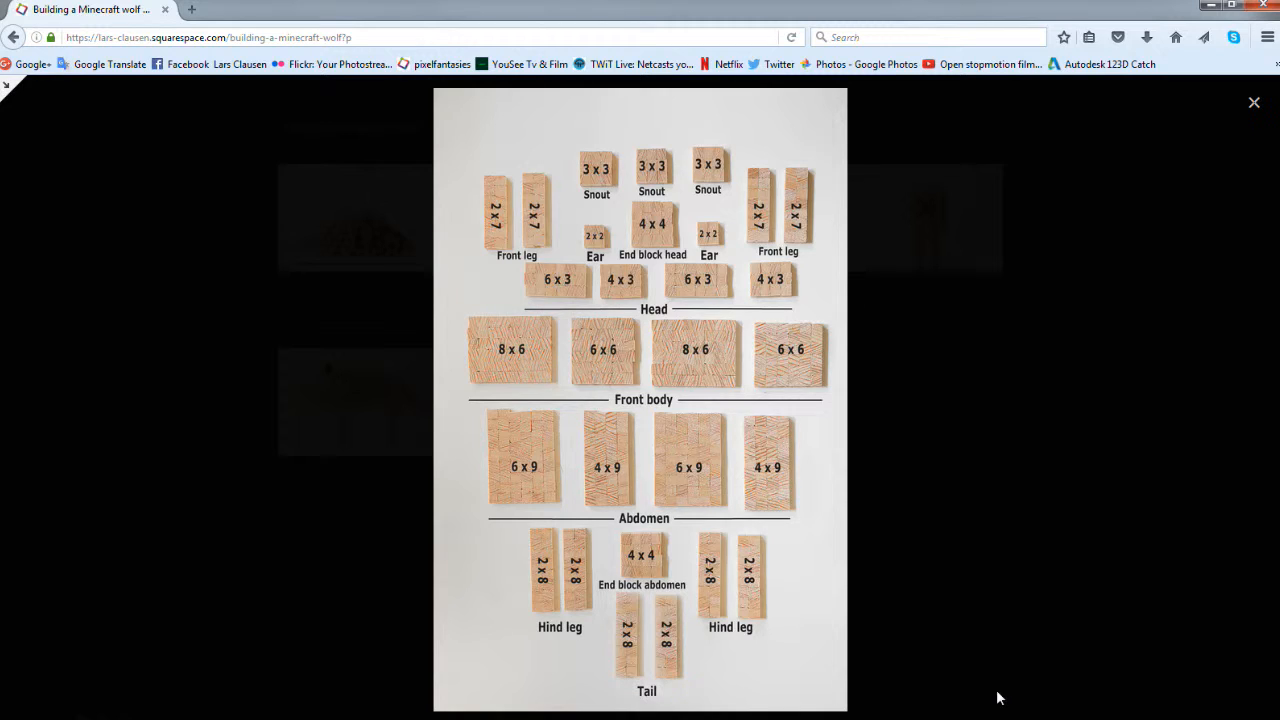
{"action": "mouse_move", "coordinate": [966, 544]}
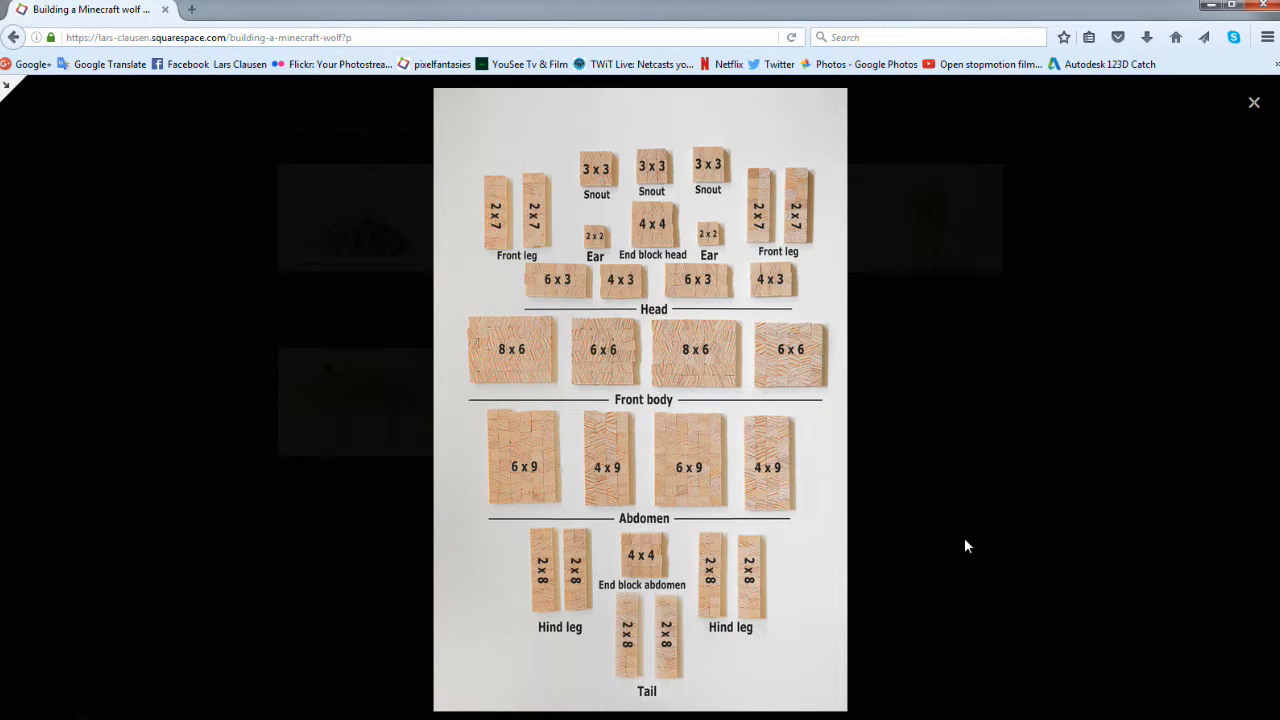
{"action": "mouse_move", "coordinate": [1256, 104]}
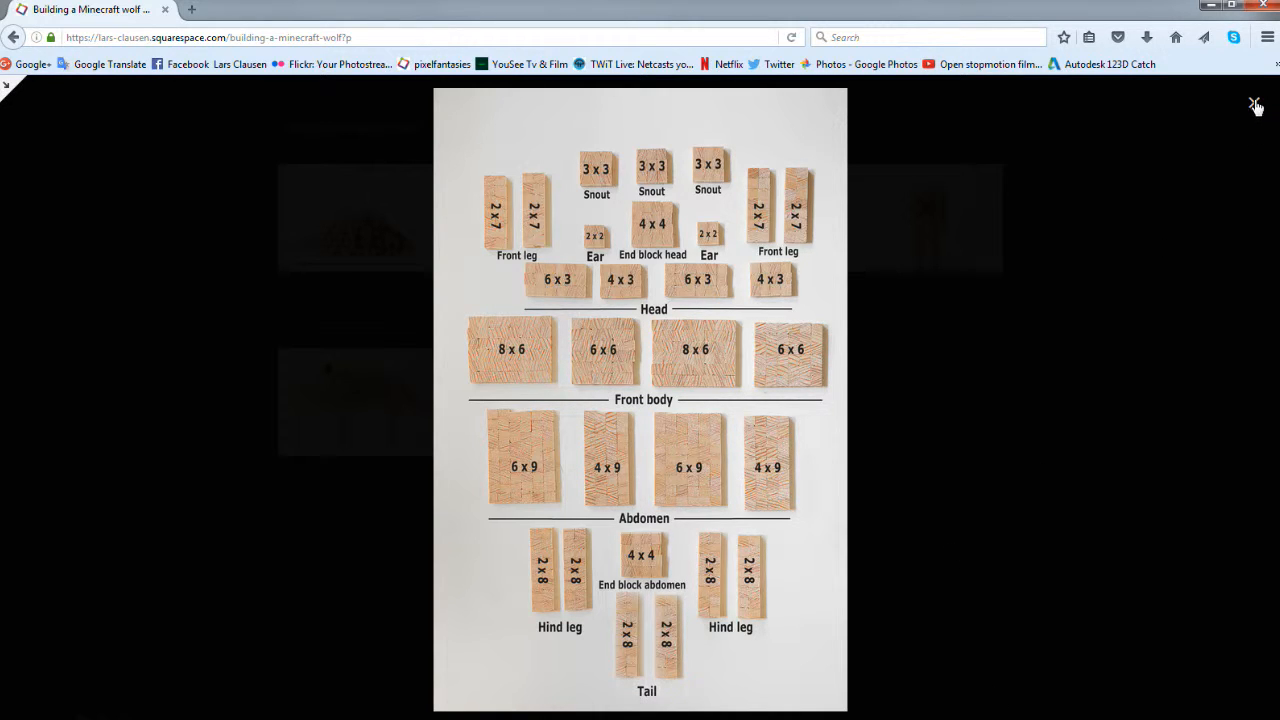
{"action": "left_click", "coordinate": [1256, 104]}
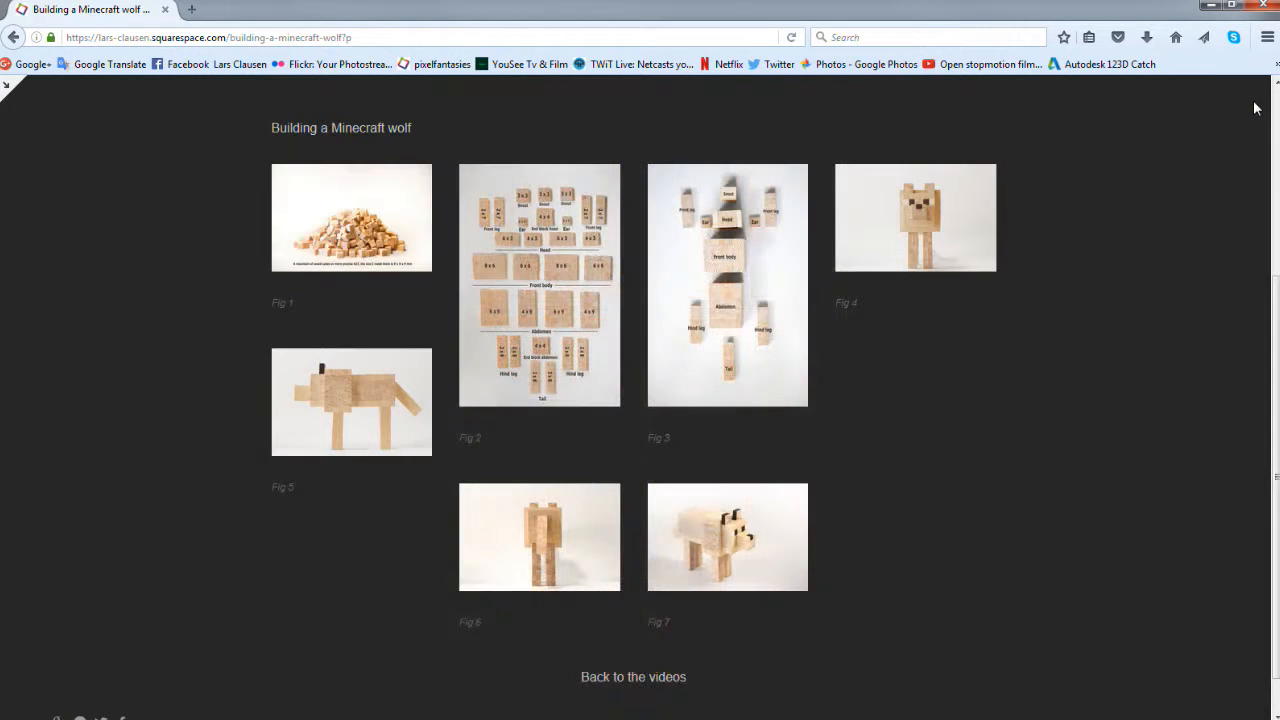
{"action": "mouse_move", "coordinate": [736, 312]}
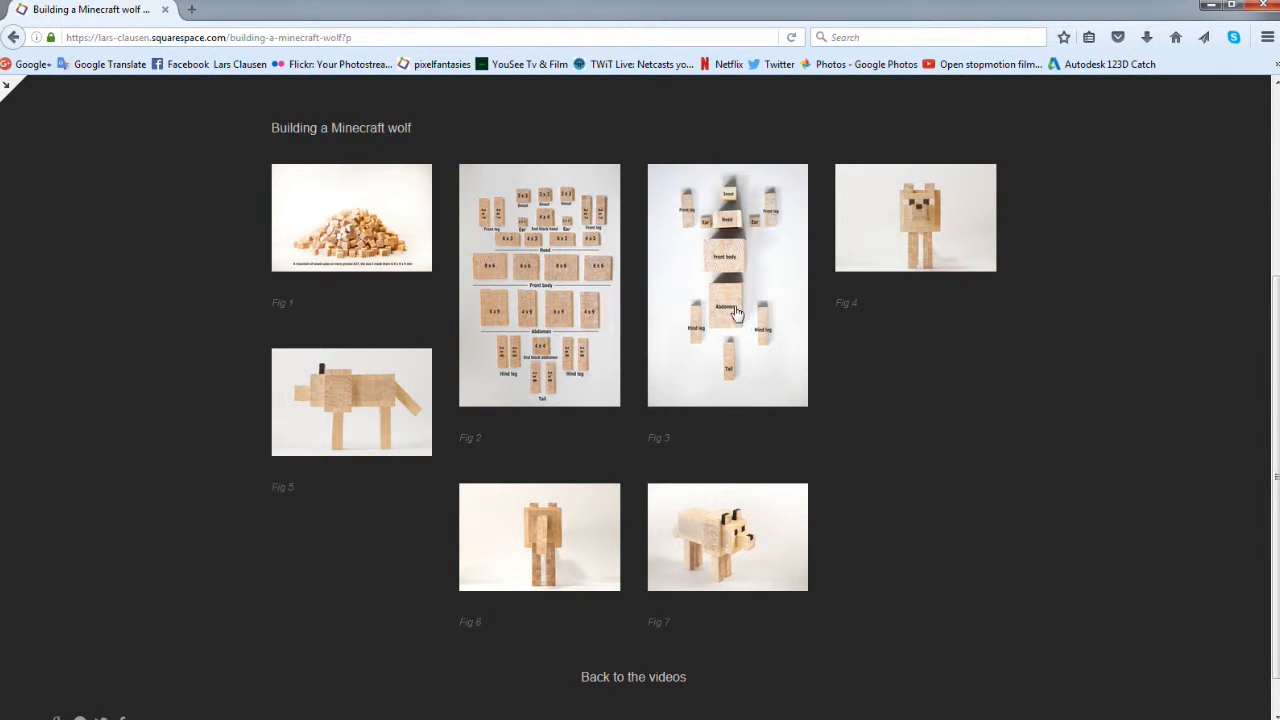
- View the Fig 3 labelled wolf parts layout enlarged, then return to the gallery
{"action": "left_click", "coordinate": [728, 284]}
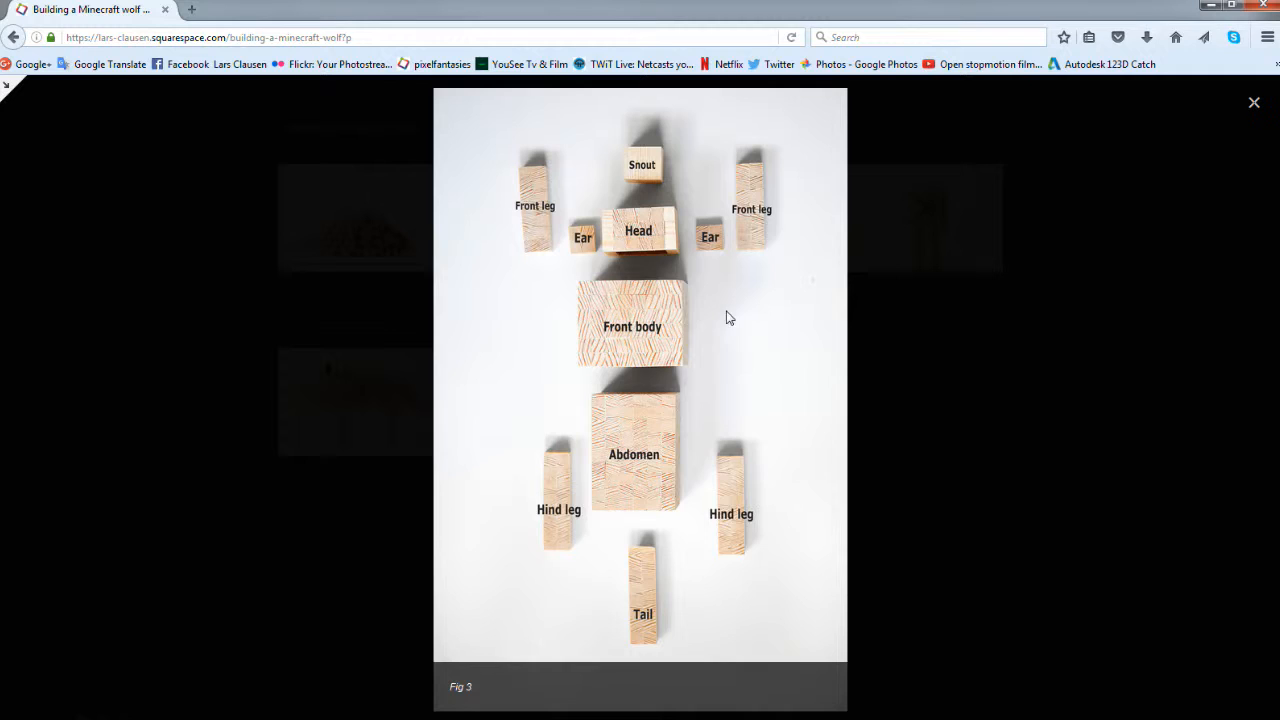
{"action": "mouse_move", "coordinate": [576, 512]}
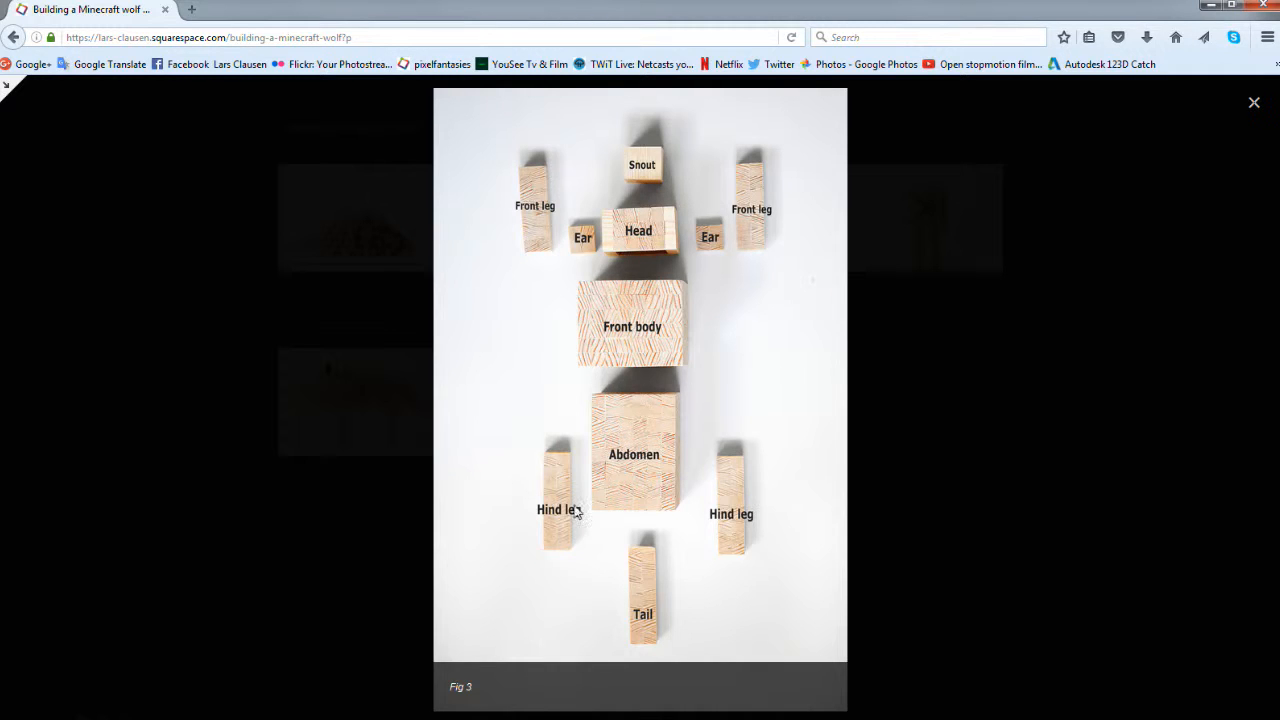
{"action": "mouse_move", "coordinate": [988, 516]}
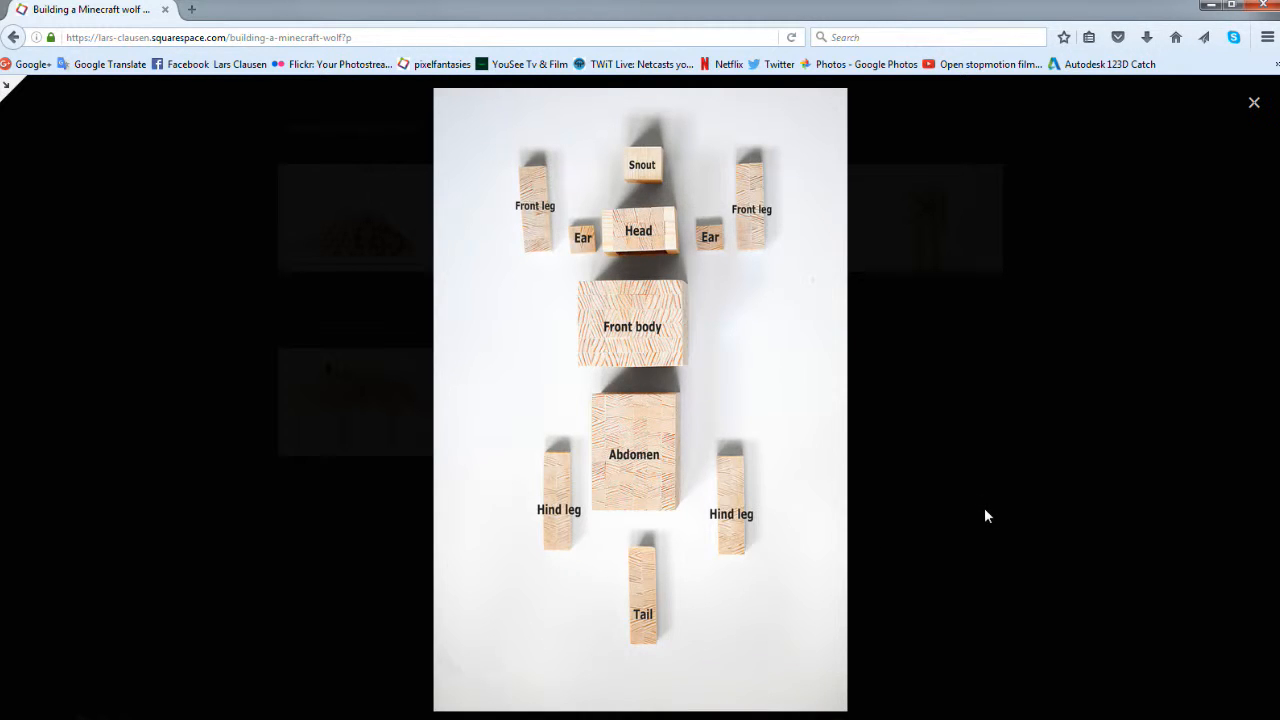
{"action": "mouse_move", "coordinate": [932, 540]}
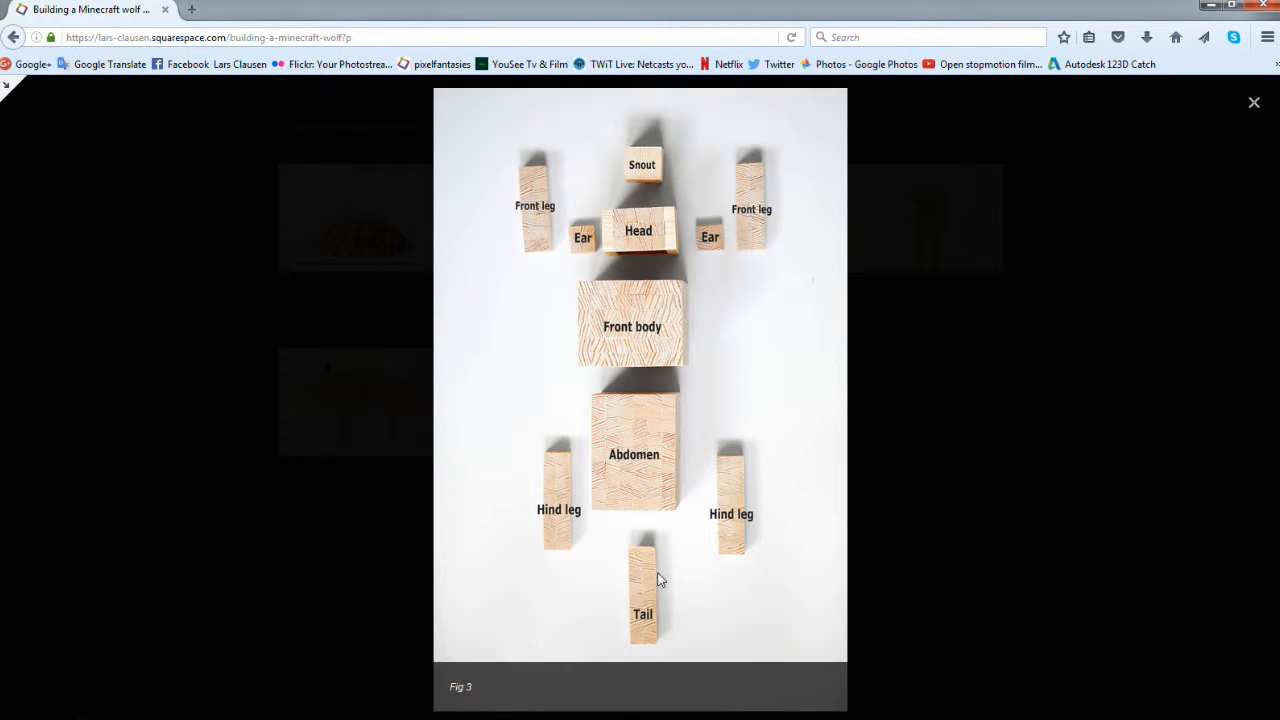
{"action": "mouse_move", "coordinate": [562, 424]}
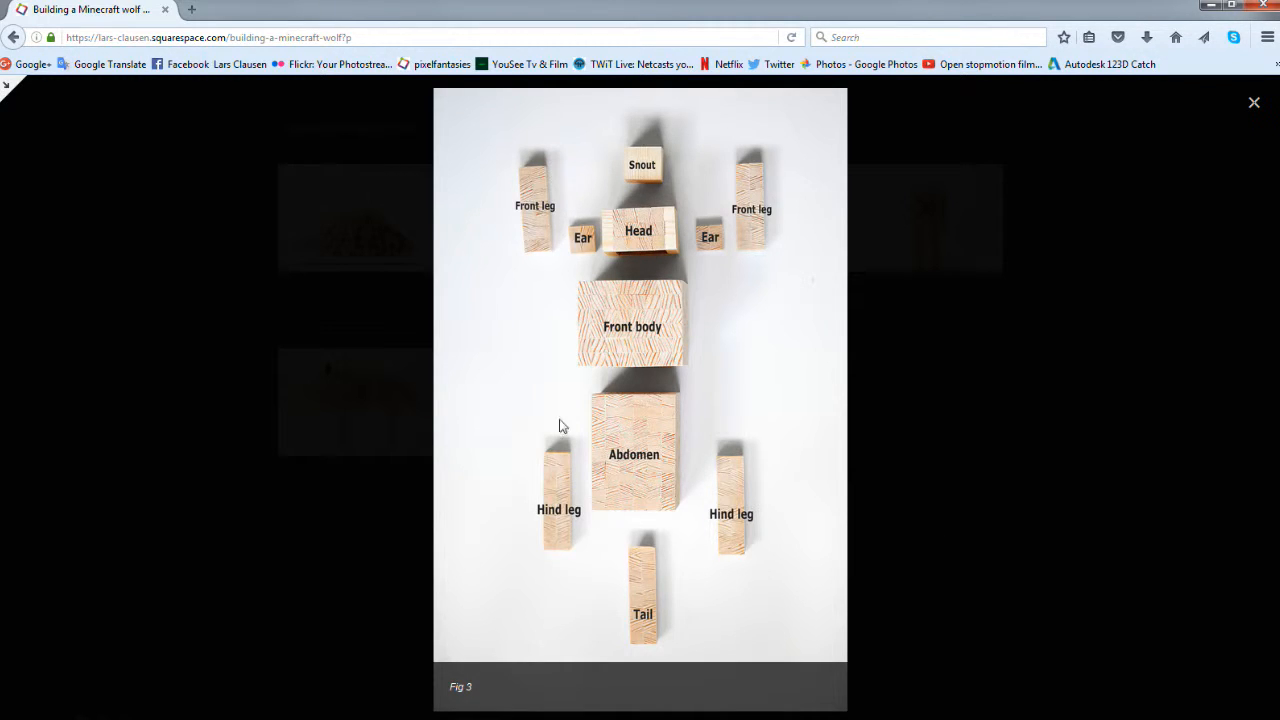
{"action": "mouse_move", "coordinate": [762, 222]}
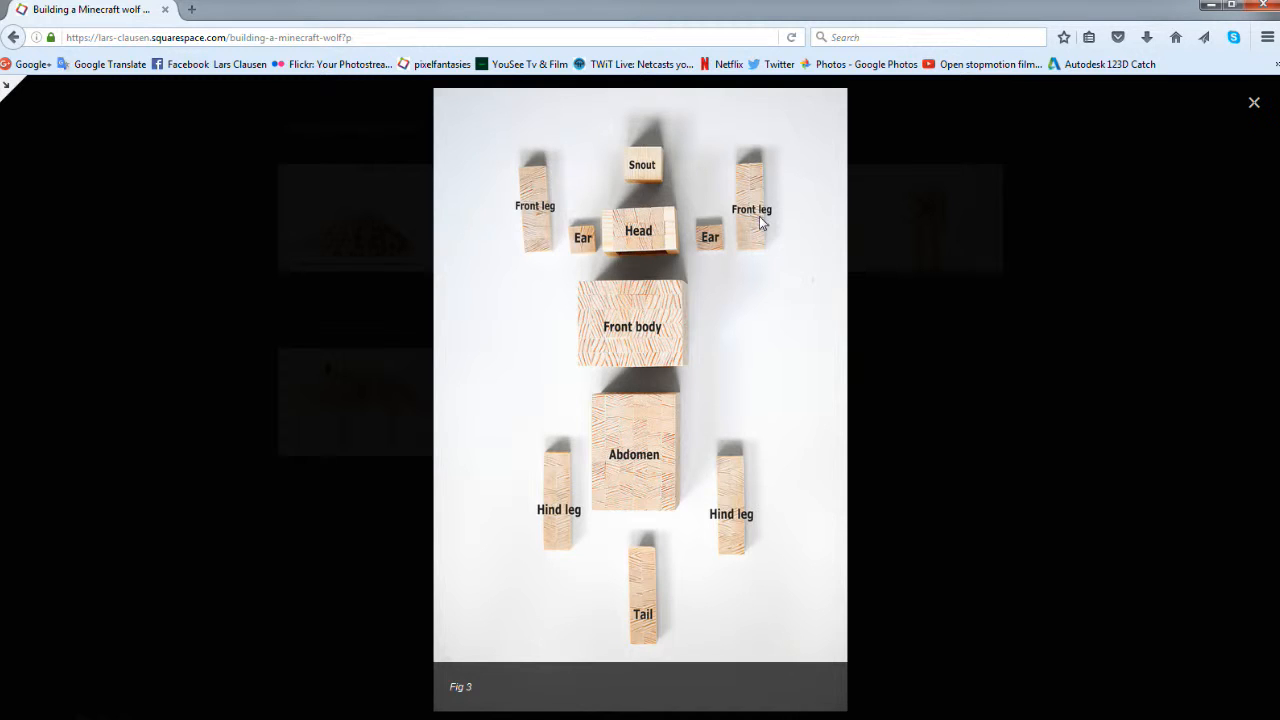
{"action": "mouse_move", "coordinate": [644, 204]}
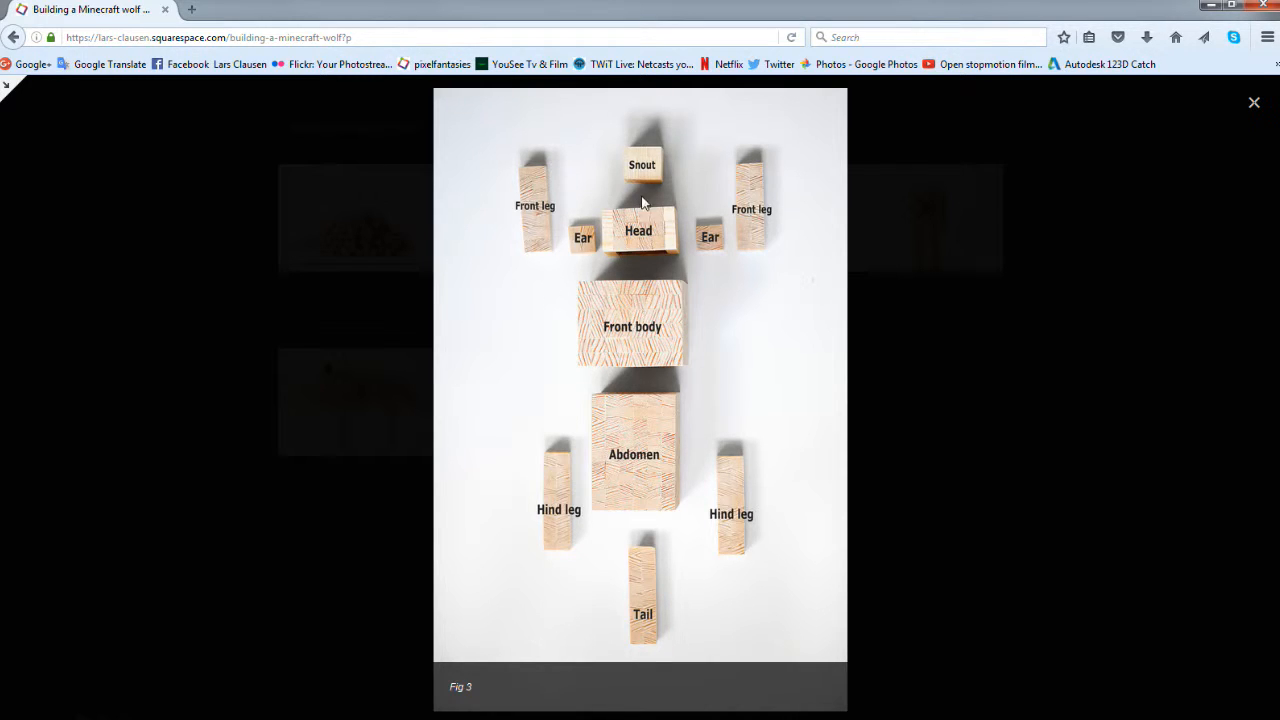
{"action": "mouse_move", "coordinate": [666, 548]}
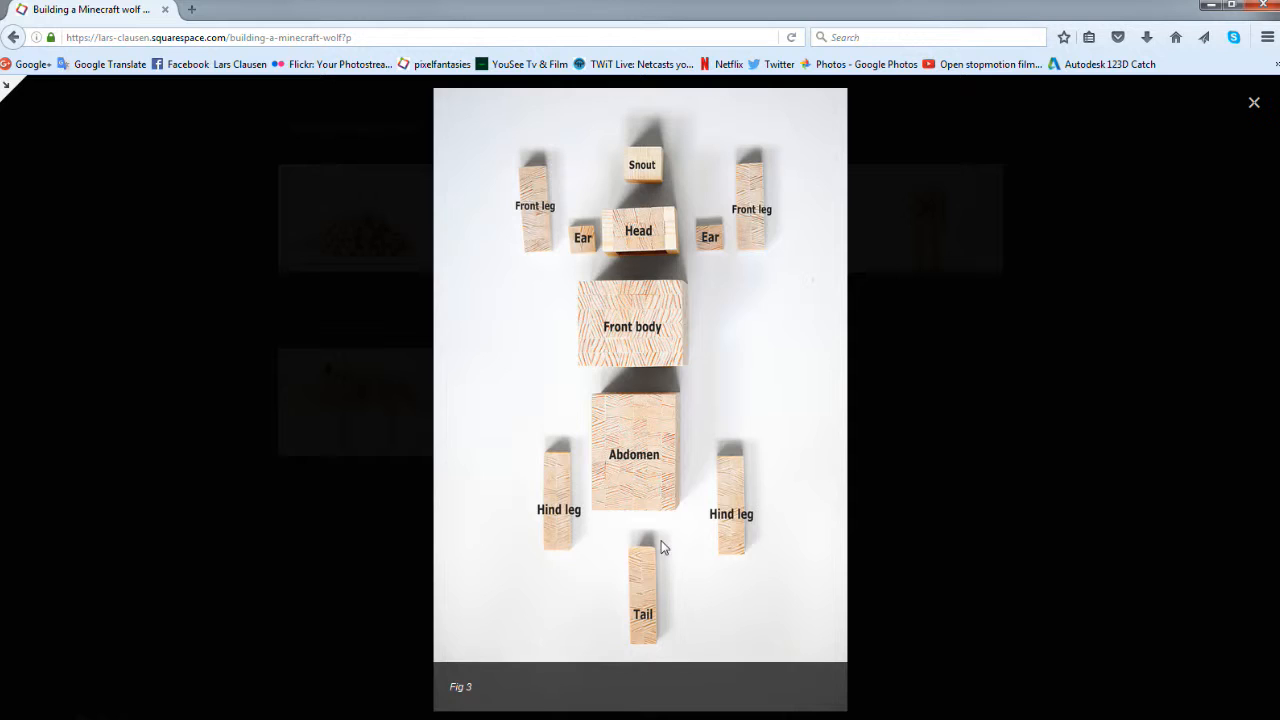
{"action": "mouse_move", "coordinate": [556, 522]}
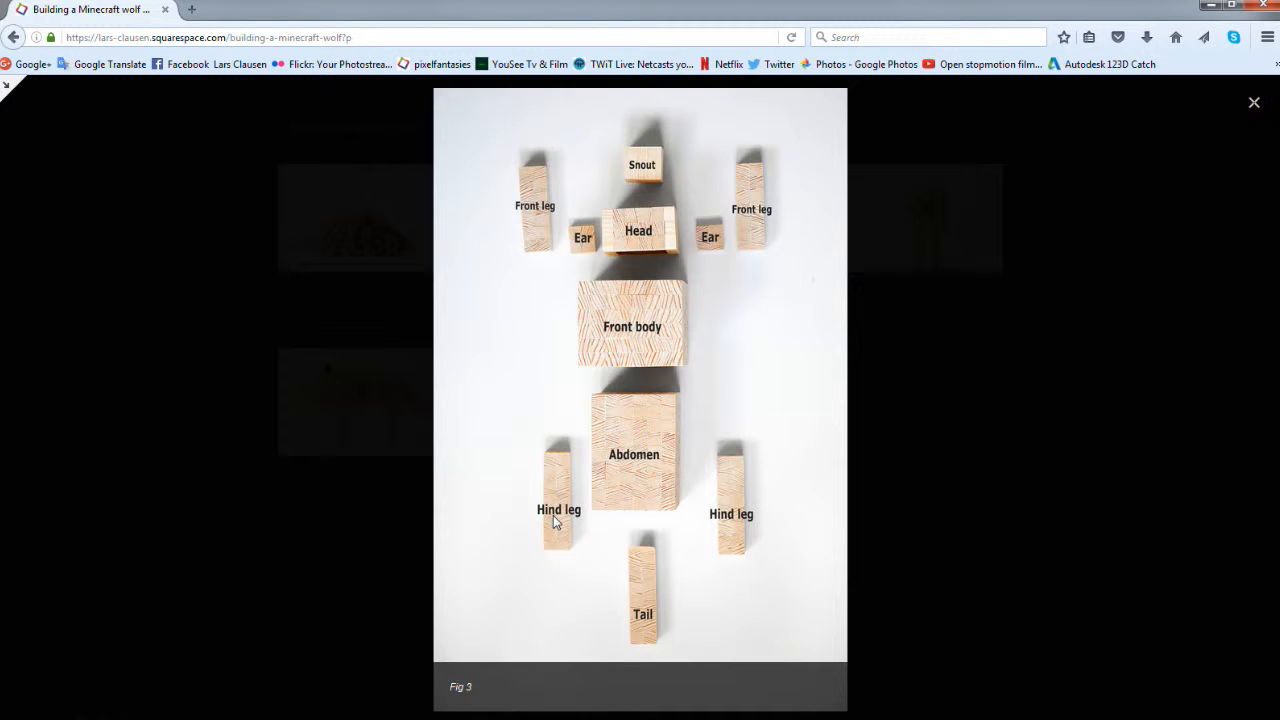
{"action": "mouse_move", "coordinate": [696, 528]}
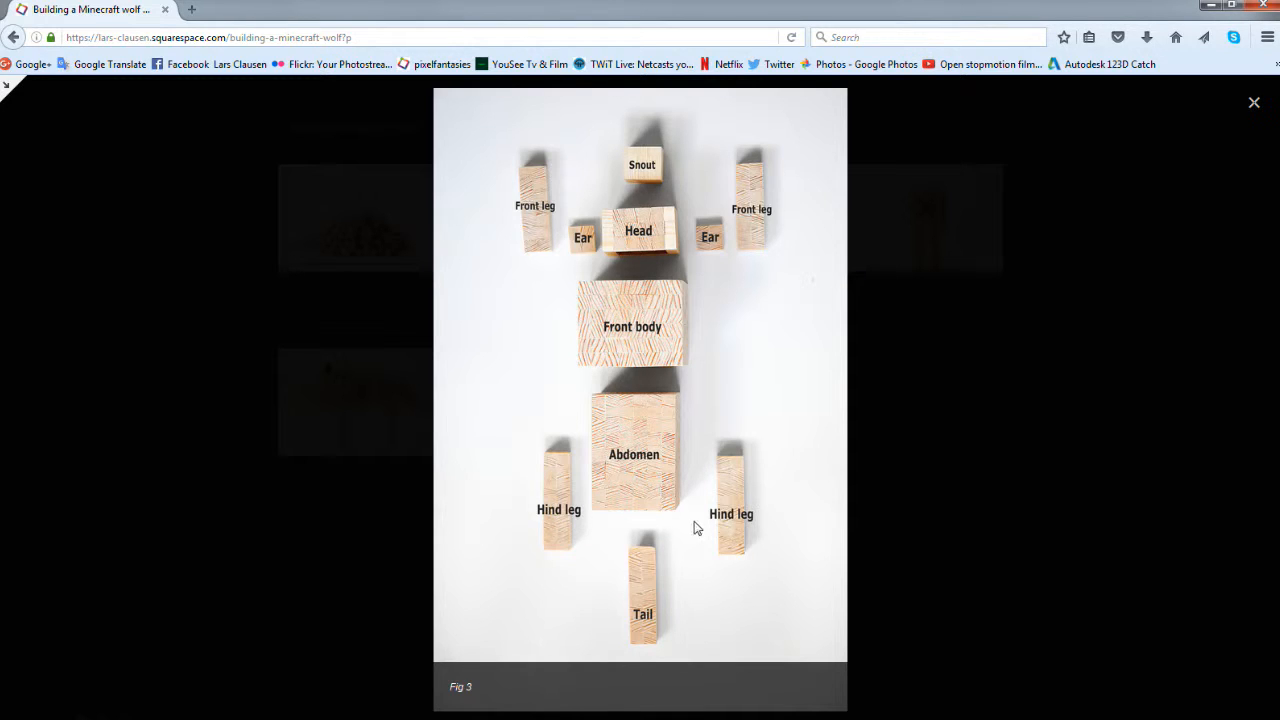
{"action": "mouse_move", "coordinate": [756, 224]}
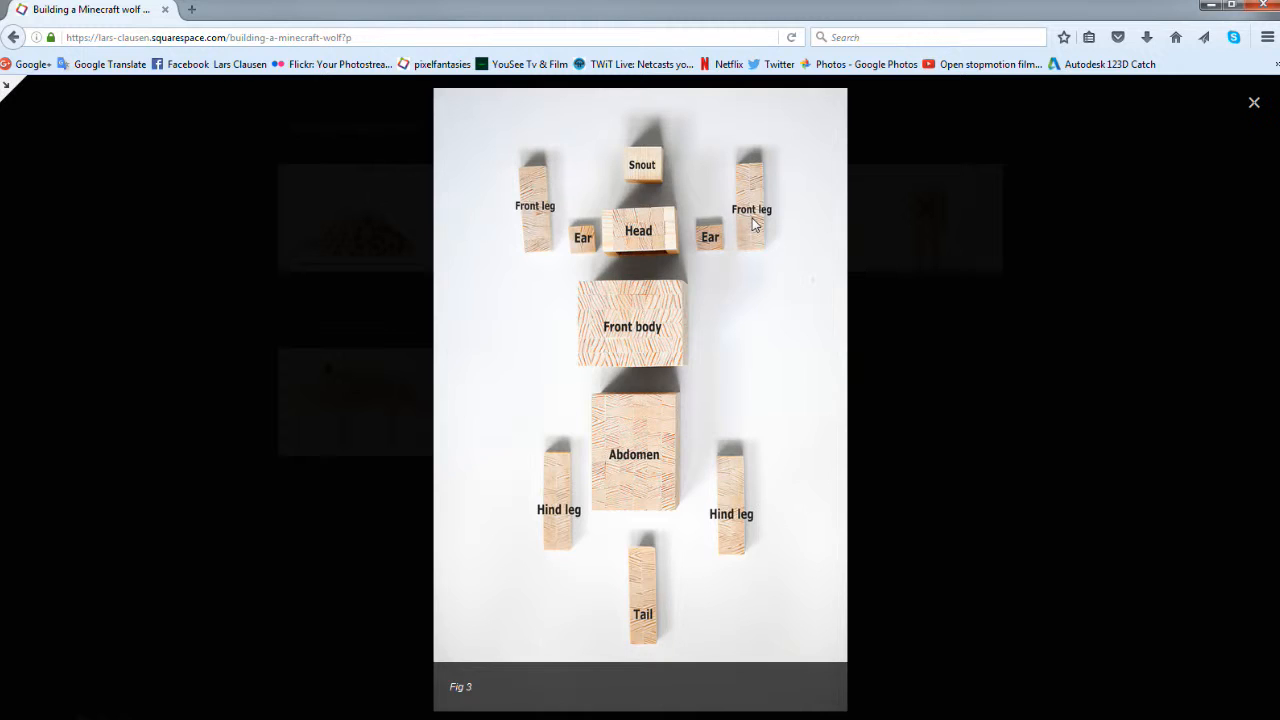
{"action": "mouse_move", "coordinate": [590, 244]}
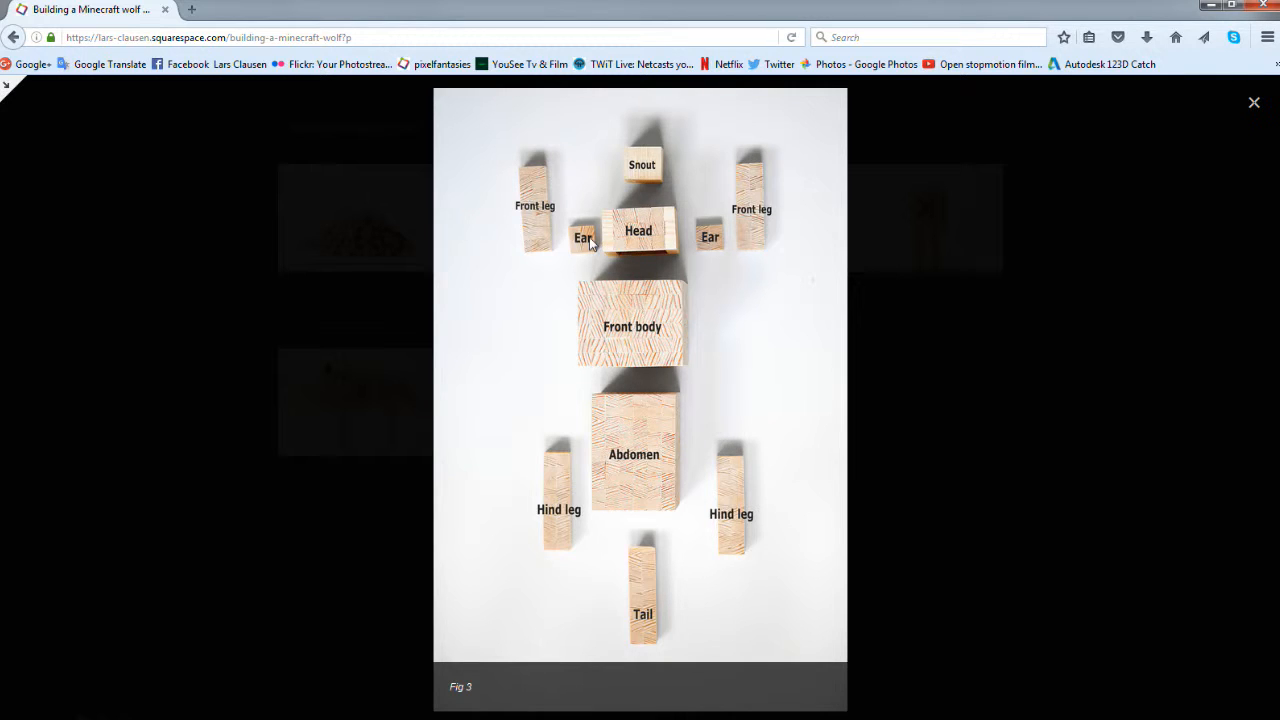
{"action": "mouse_move", "coordinate": [638, 352]}
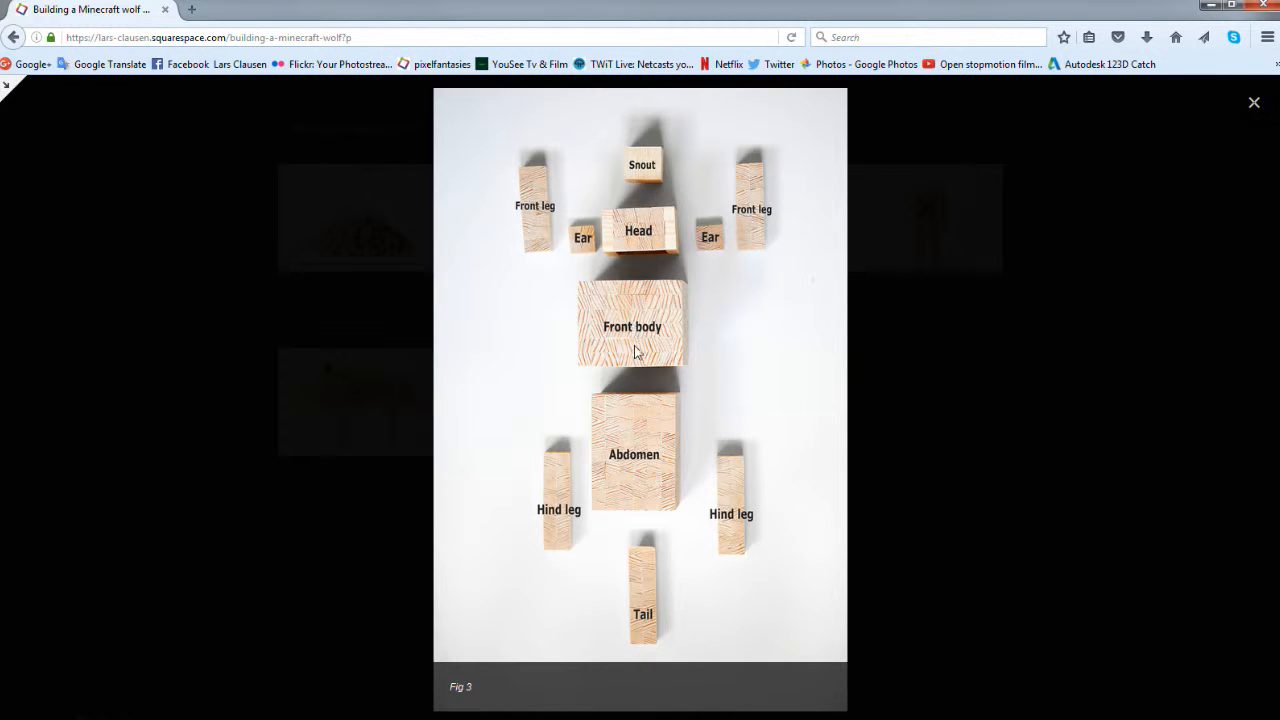
{"action": "mouse_move", "coordinate": [644, 532]}
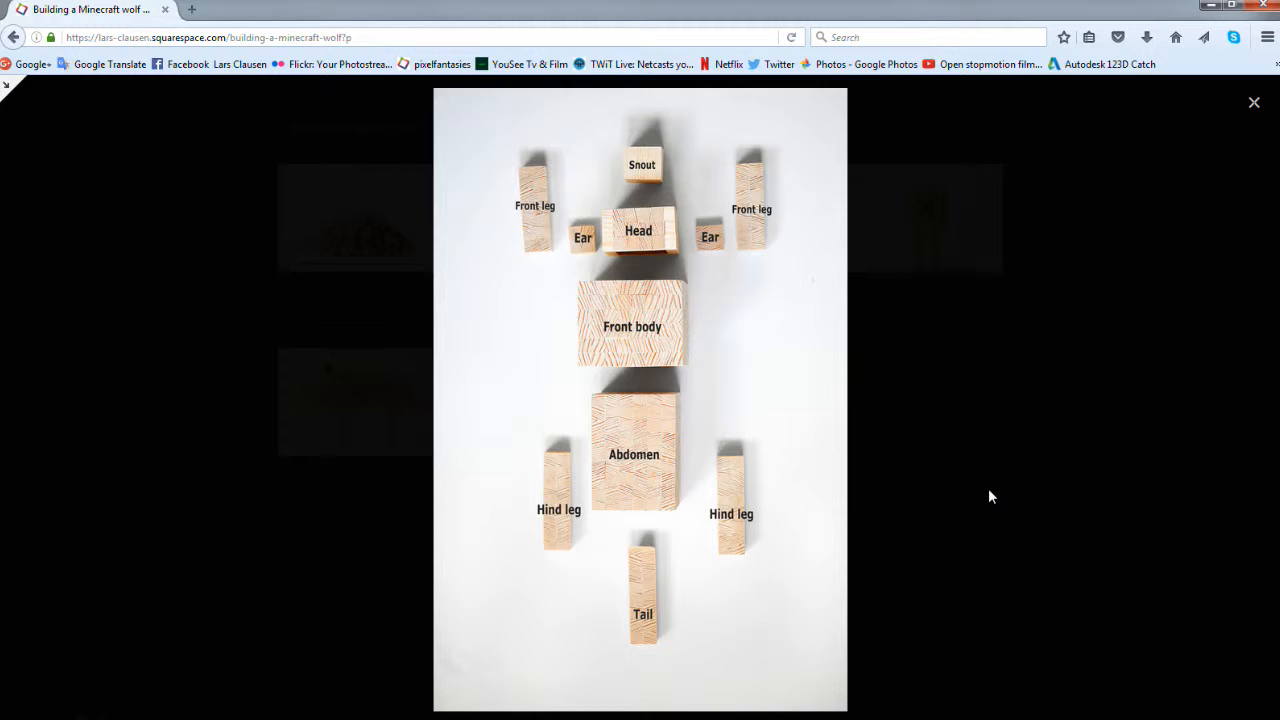
{"action": "mouse_move", "coordinate": [1036, 390]}
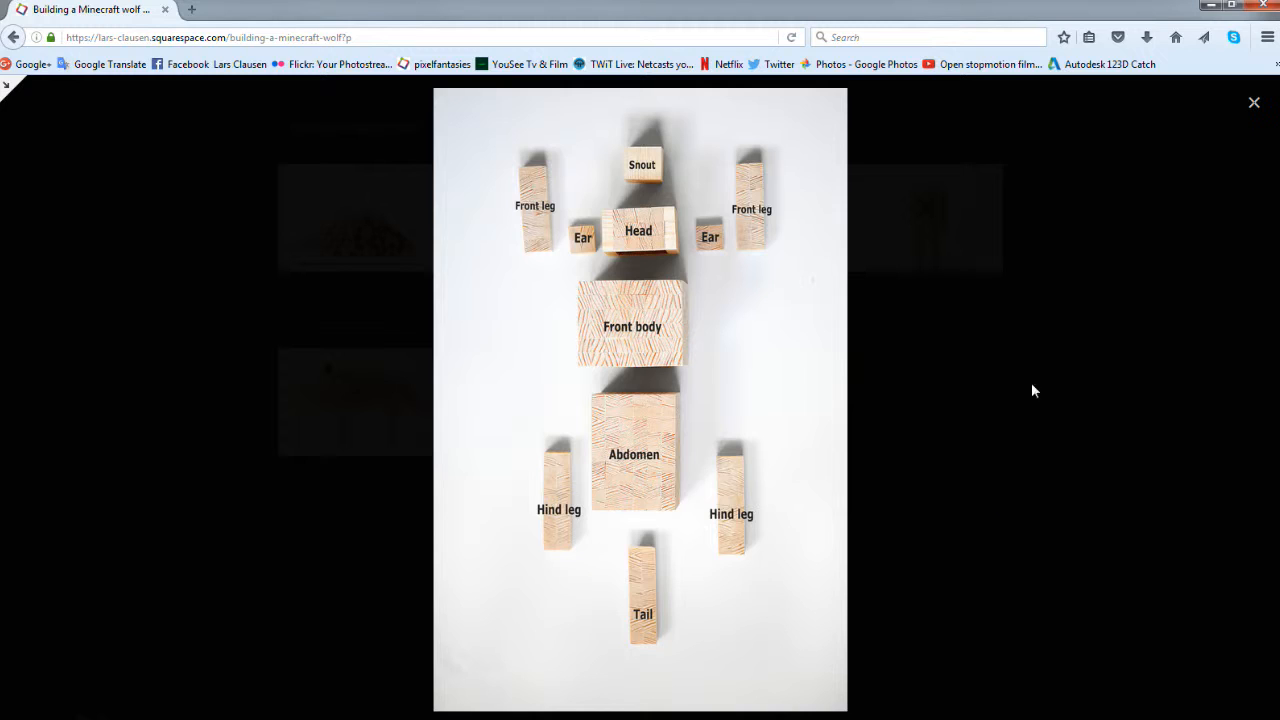
{"action": "mouse_move", "coordinate": [1254, 104]}
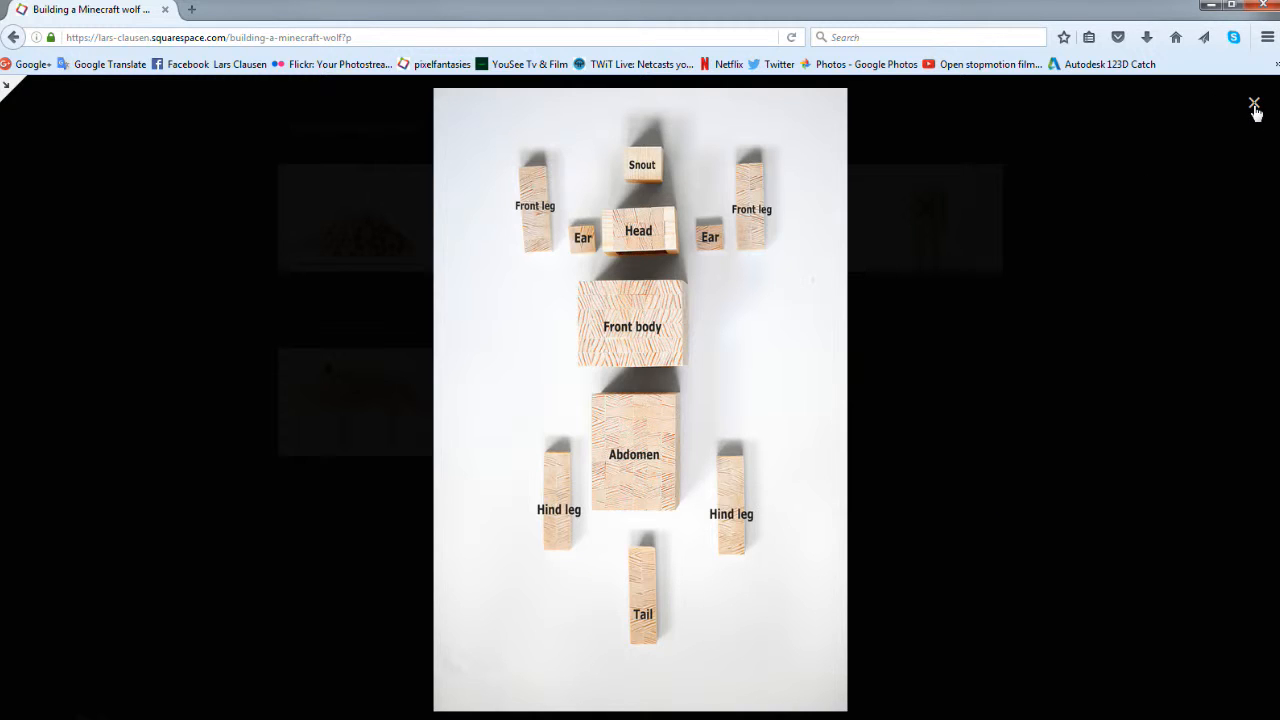
{"action": "left_click", "coordinate": [1254, 104]}
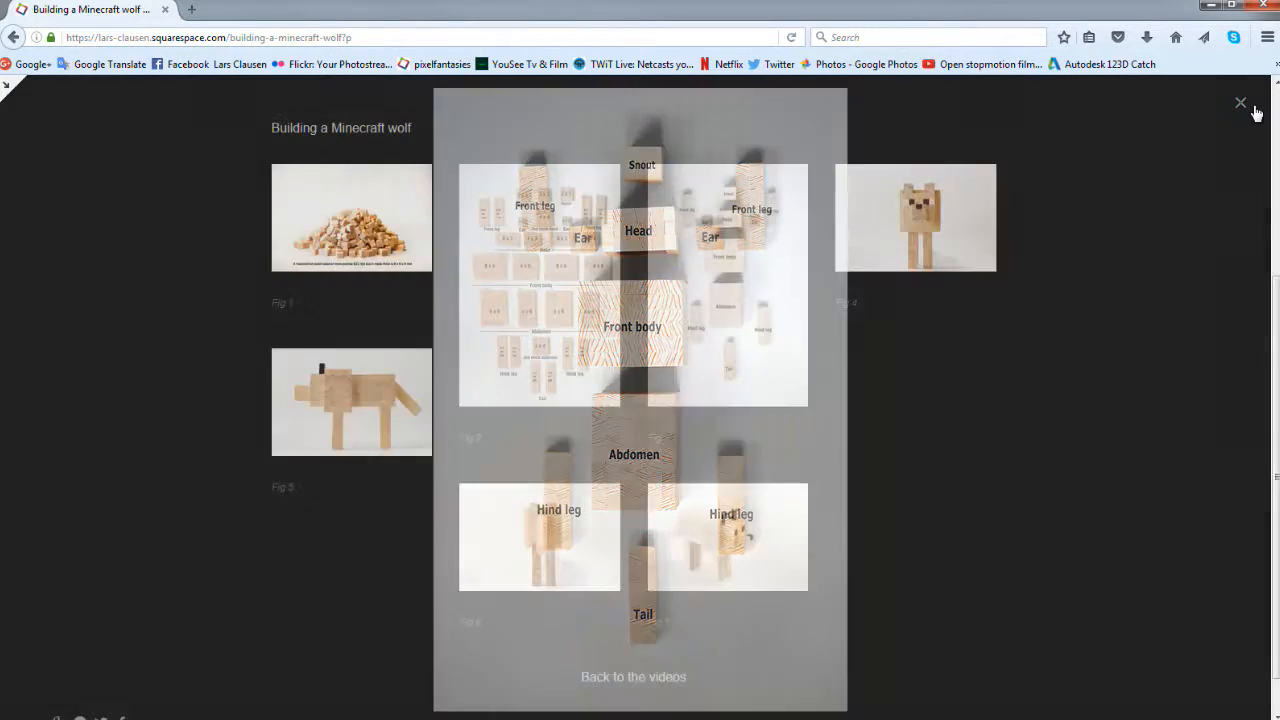
{"action": "left_click", "coordinate": [1240, 104]}
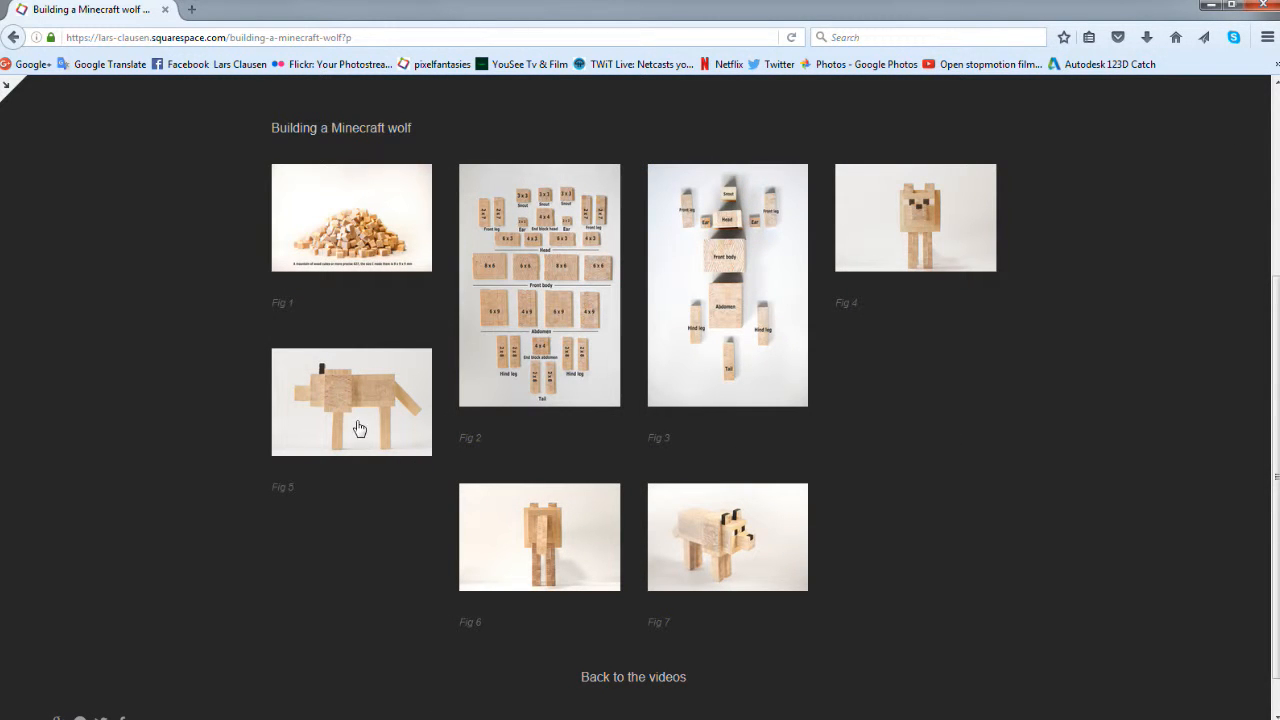
{"action": "mouse_move", "coordinate": [356, 412]}
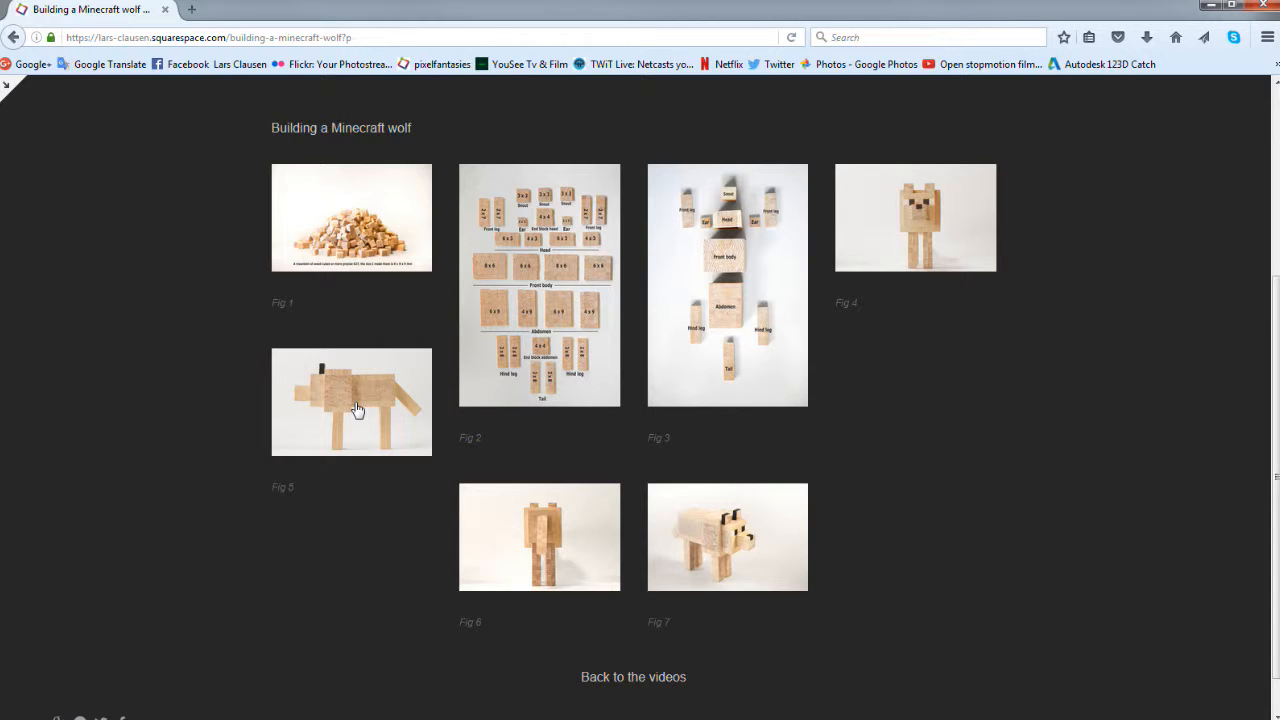
{"action": "left_click", "coordinate": [352, 402]}
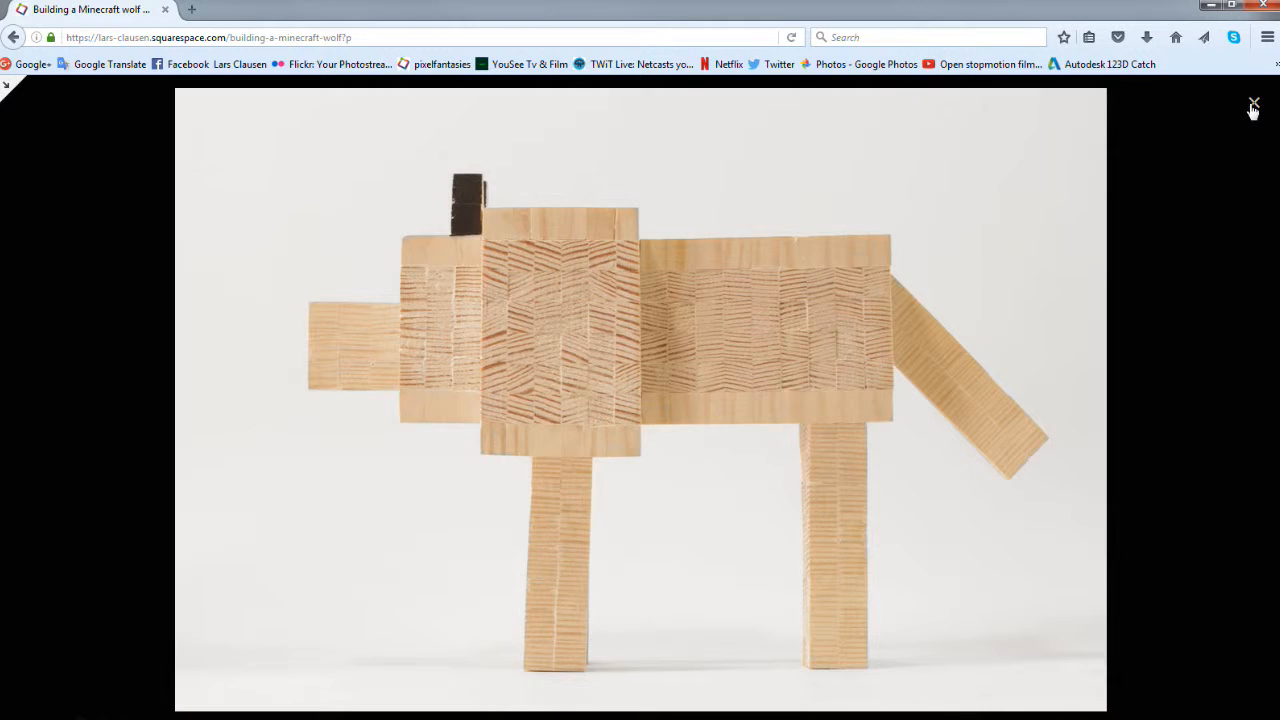
{"action": "left_click", "coordinate": [1252, 104]}
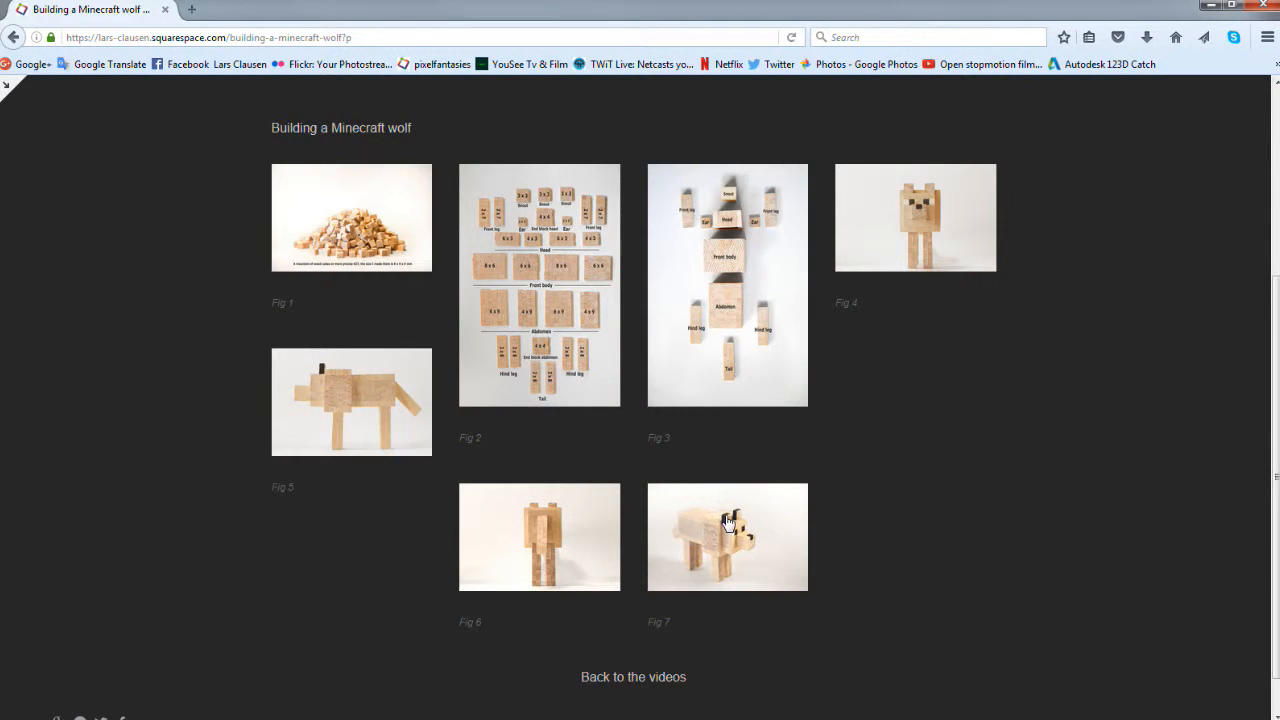
{"action": "mouse_move", "coordinate": [540, 564]}
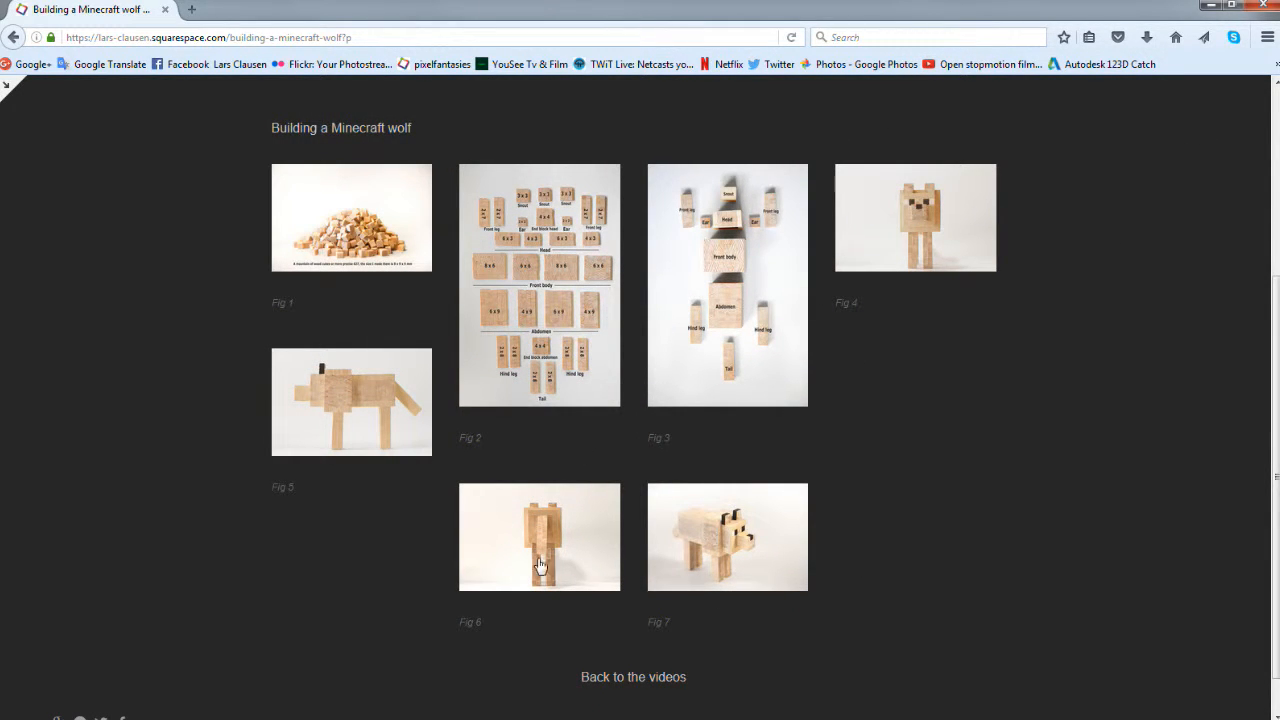
{"action": "left_click", "coordinate": [540, 536]}
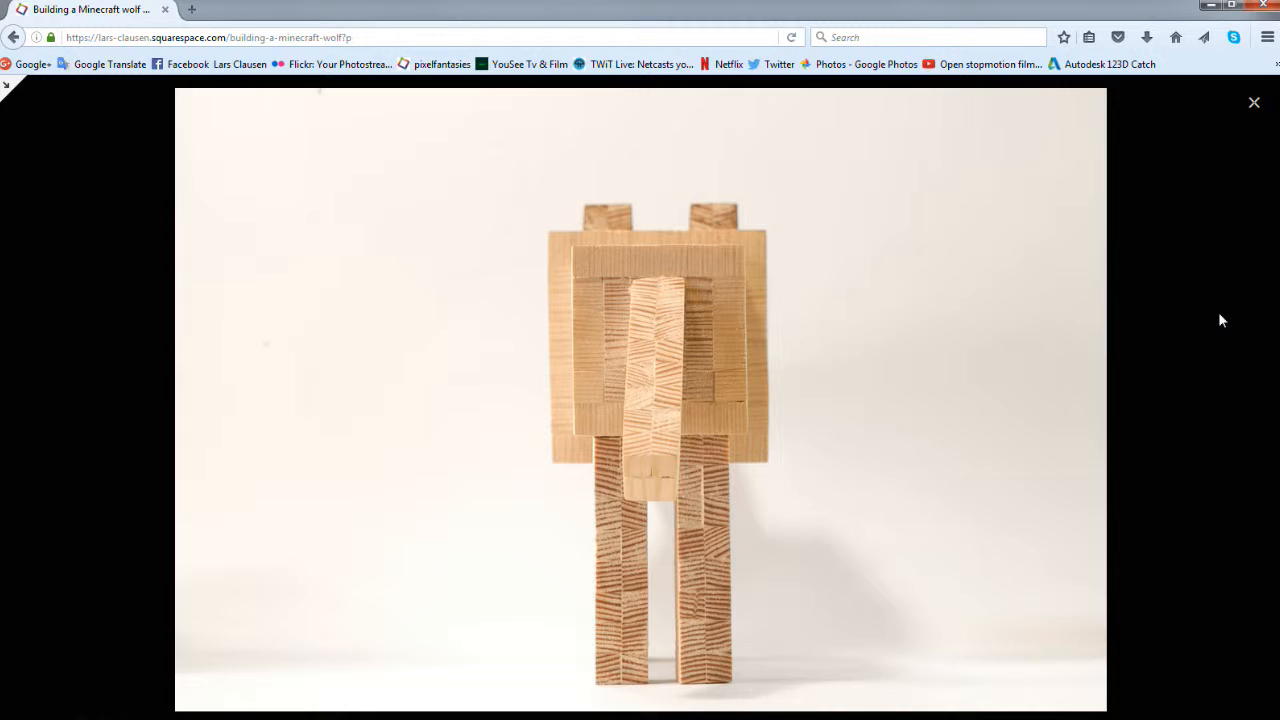
{"action": "mouse_move", "coordinate": [1272, 212]}
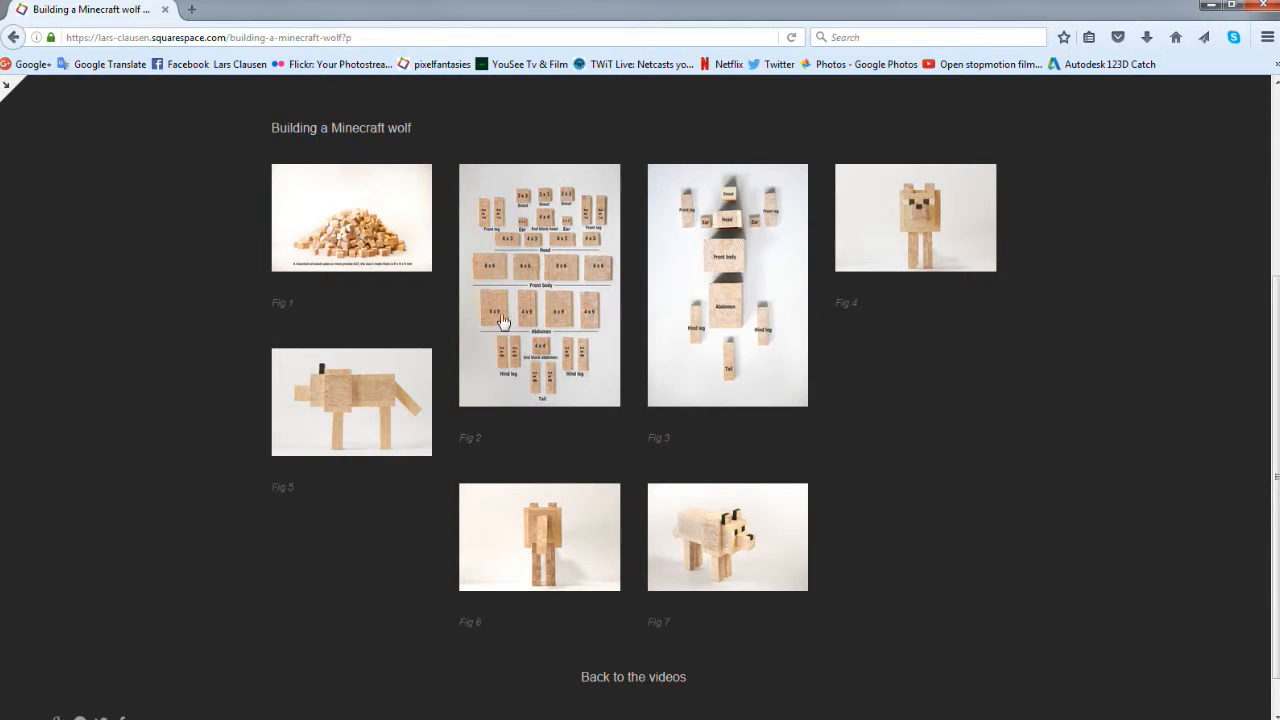
{"action": "left_click", "coordinate": [540, 284]}
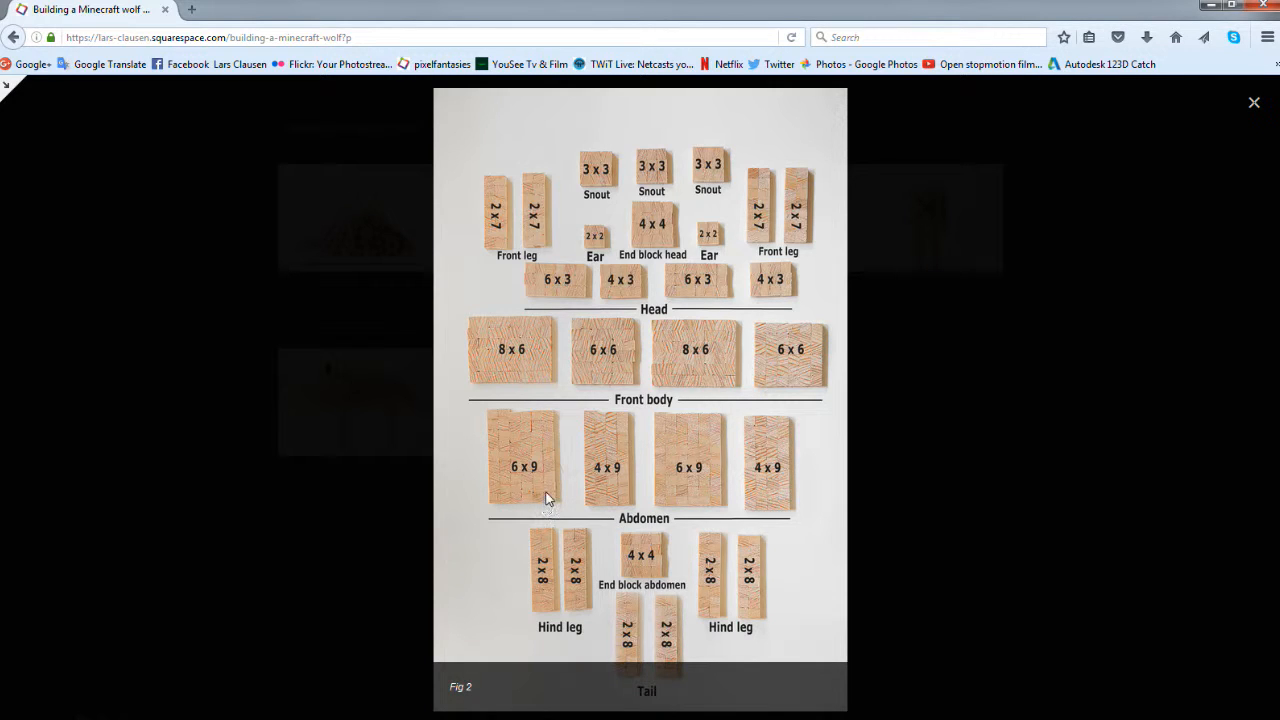
{"action": "mouse_move", "coordinate": [504, 420]}
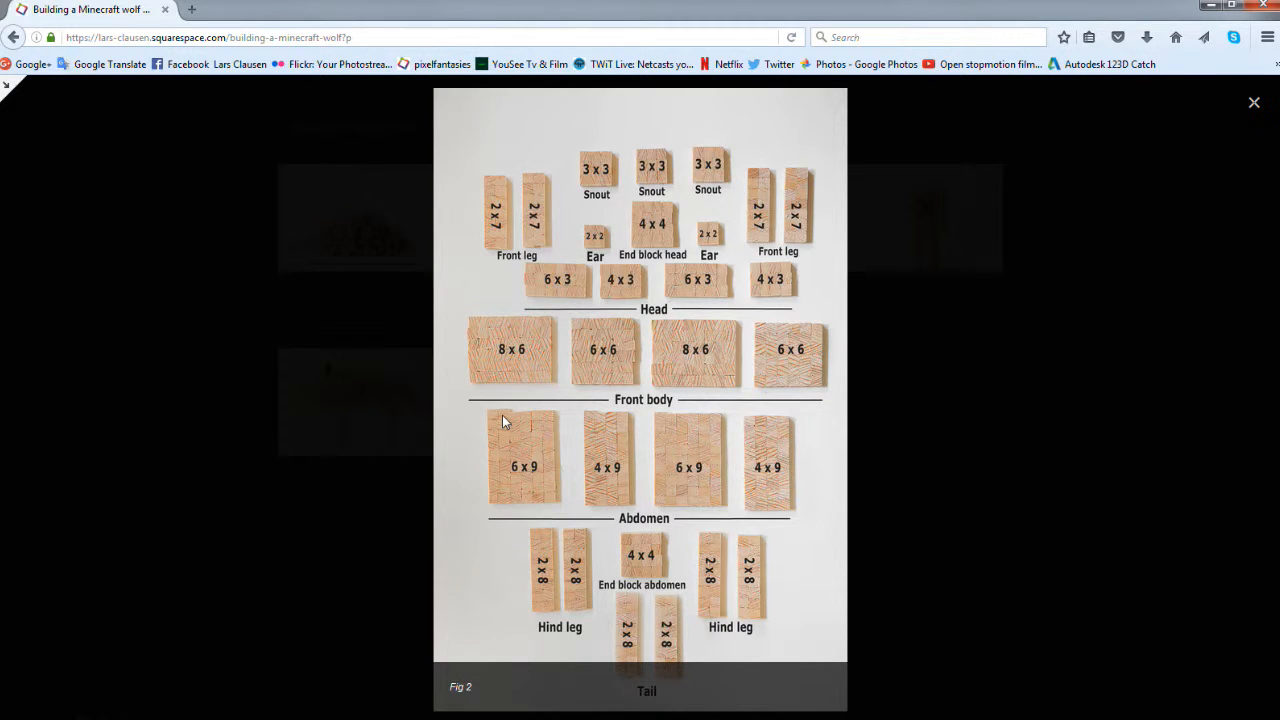
{"action": "mouse_move", "coordinate": [556, 510]}
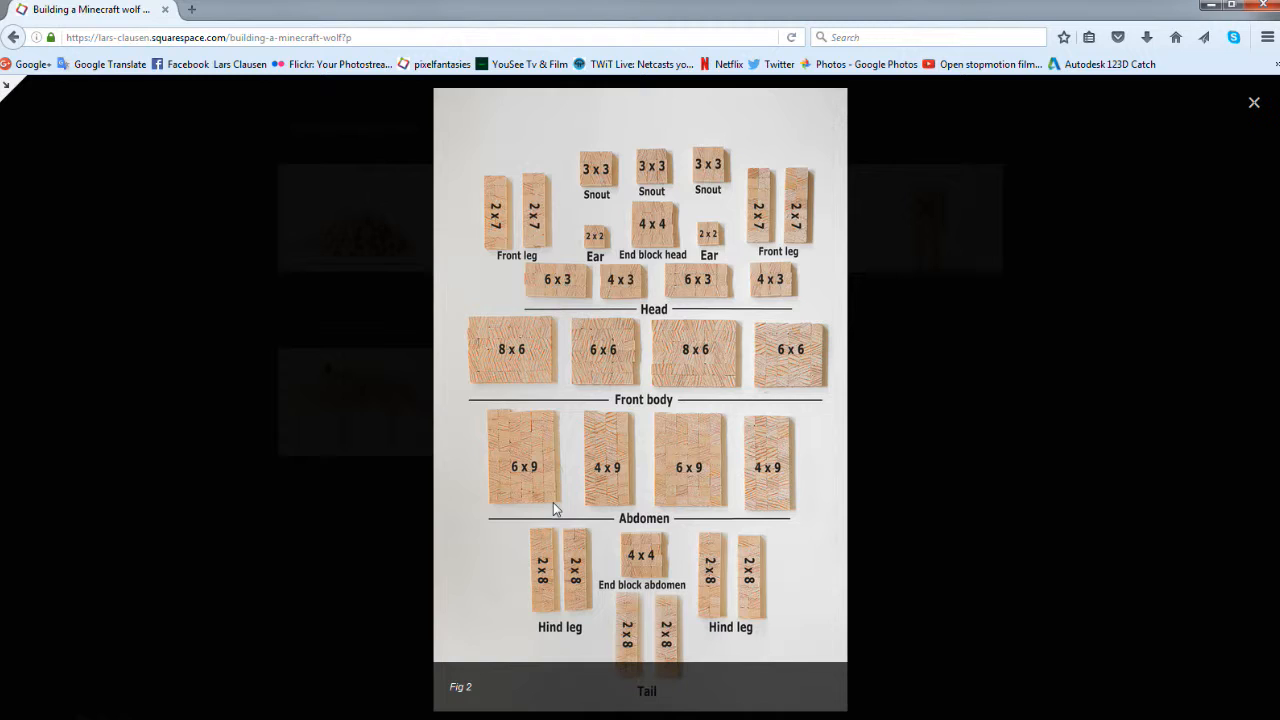
{"action": "mouse_move", "coordinate": [532, 470]}
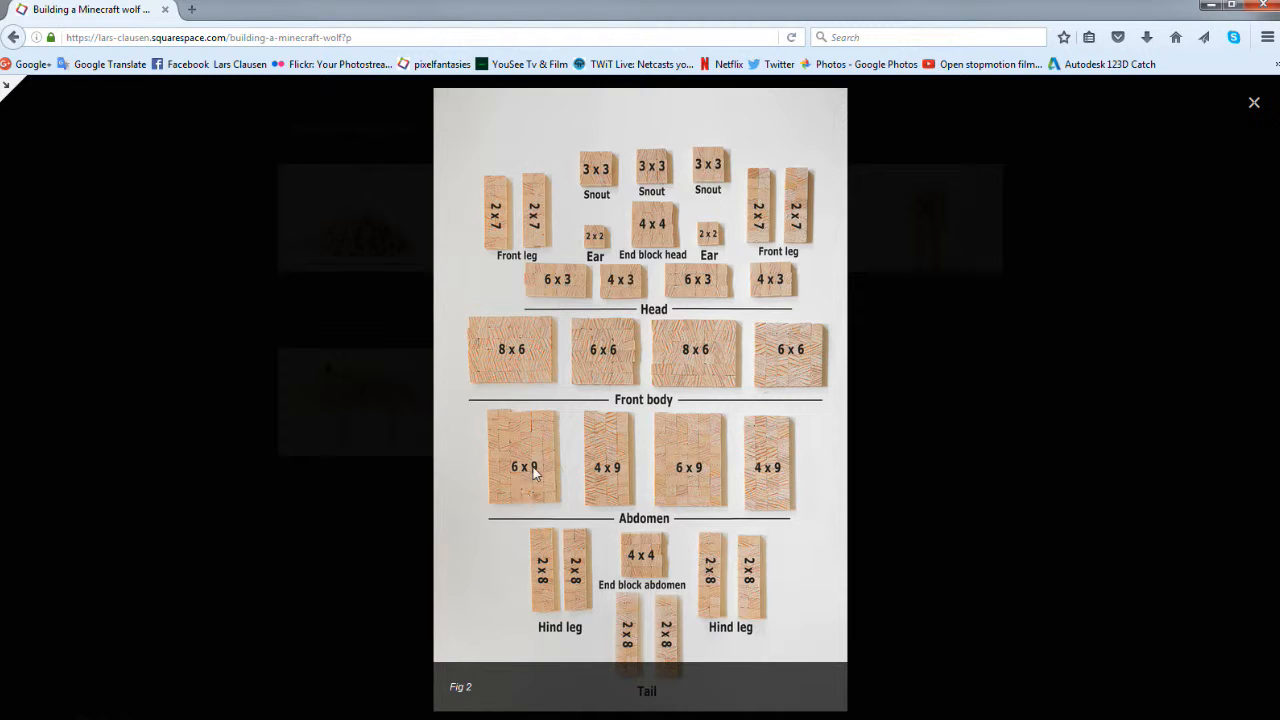
{"action": "mouse_move", "coordinate": [548, 476]}
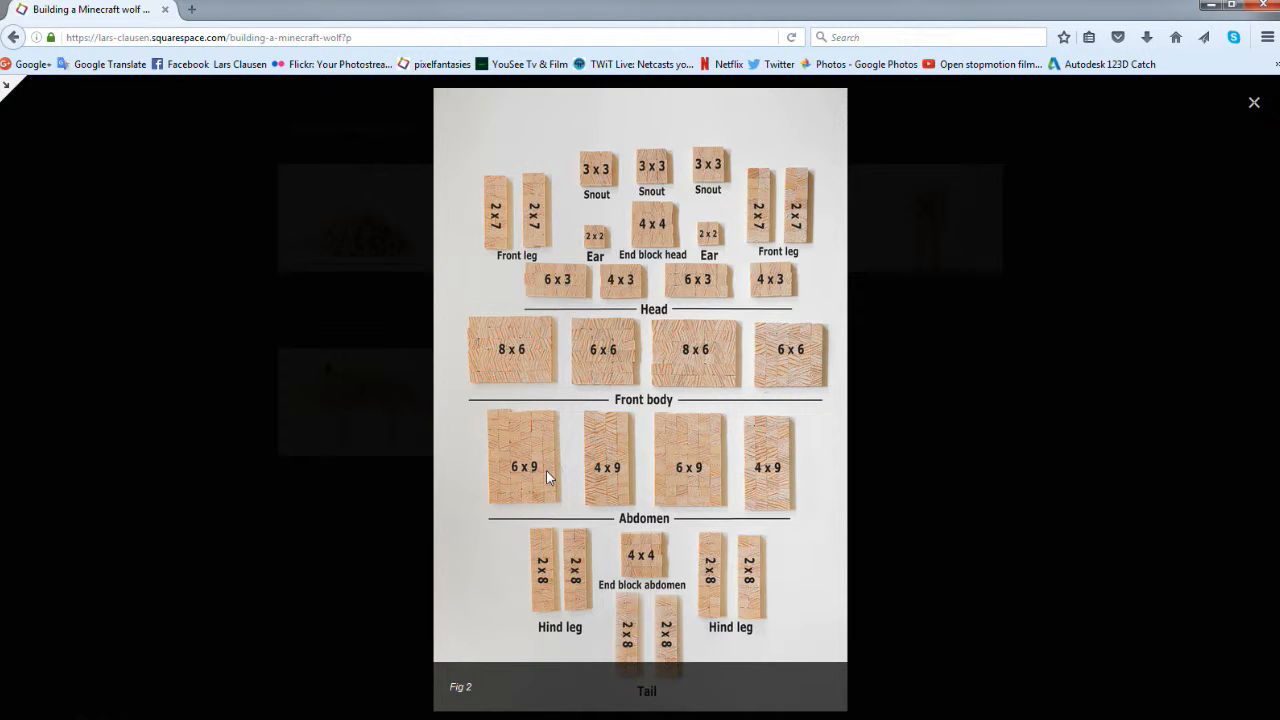